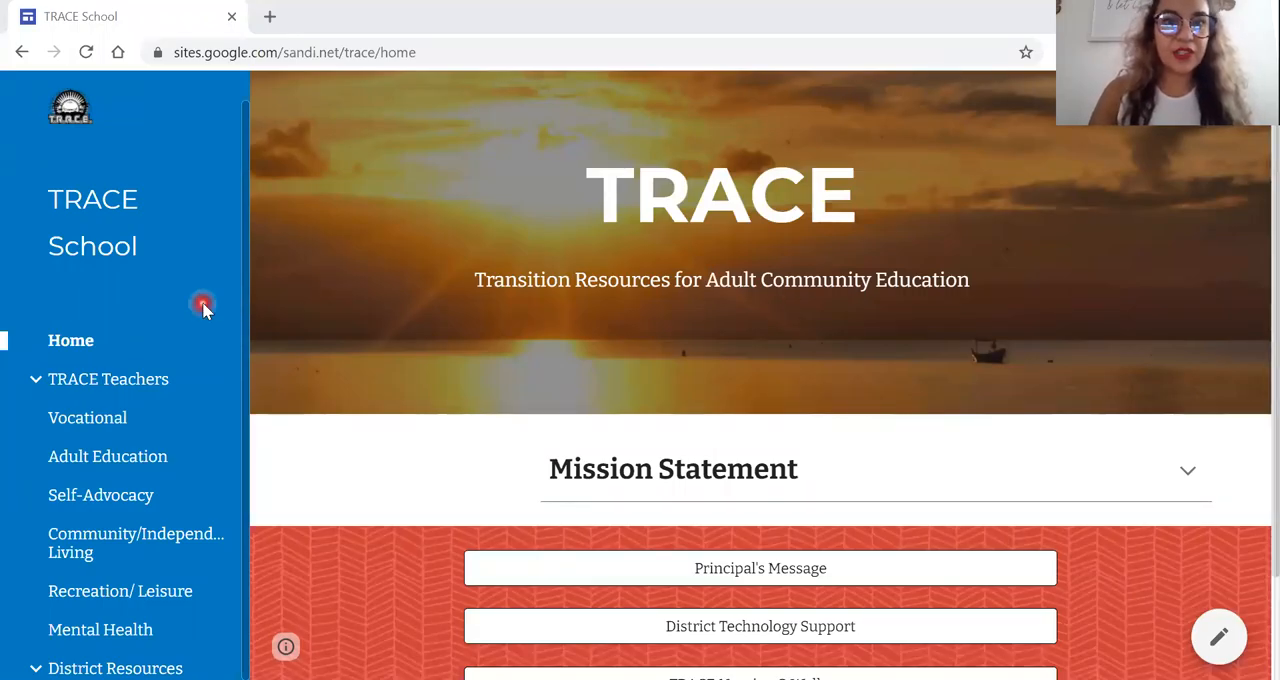
mouse_move(107, 507)
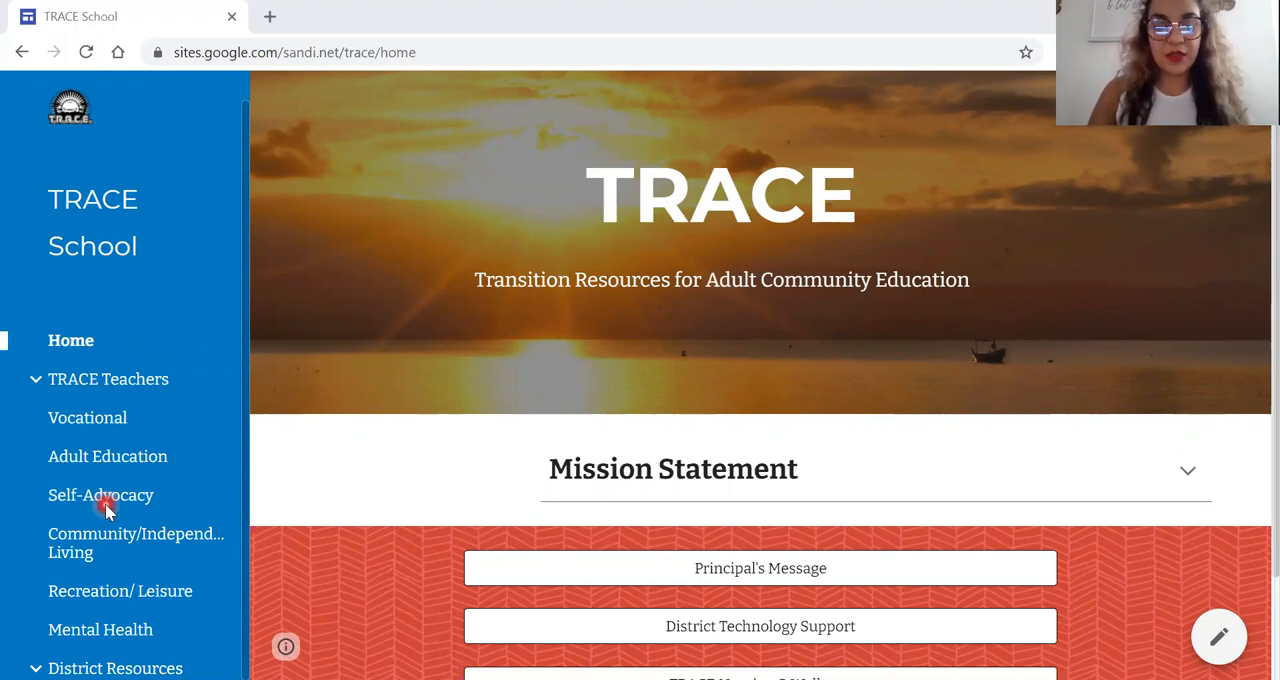
mouse_move(115, 668)
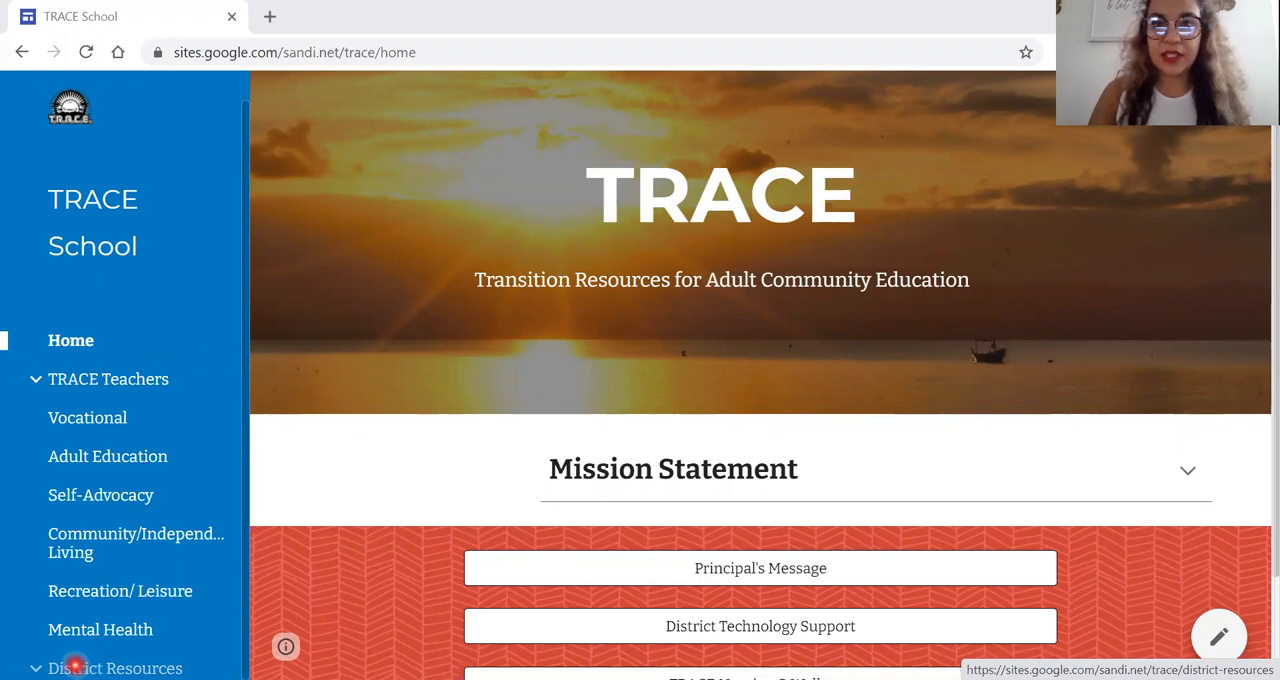
- Sign in to n2y as TRACE Student Level 2 via District Resources' Adapted Curriculum link
click(114, 667)
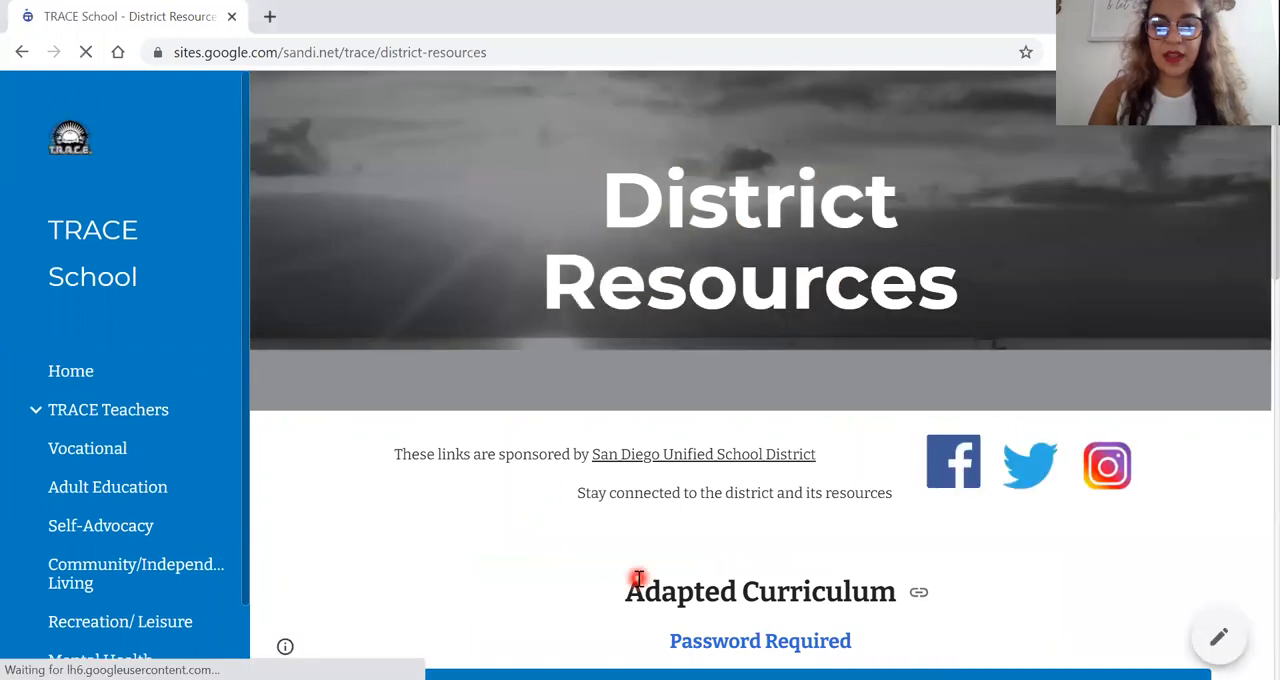
scroll(down, 3)
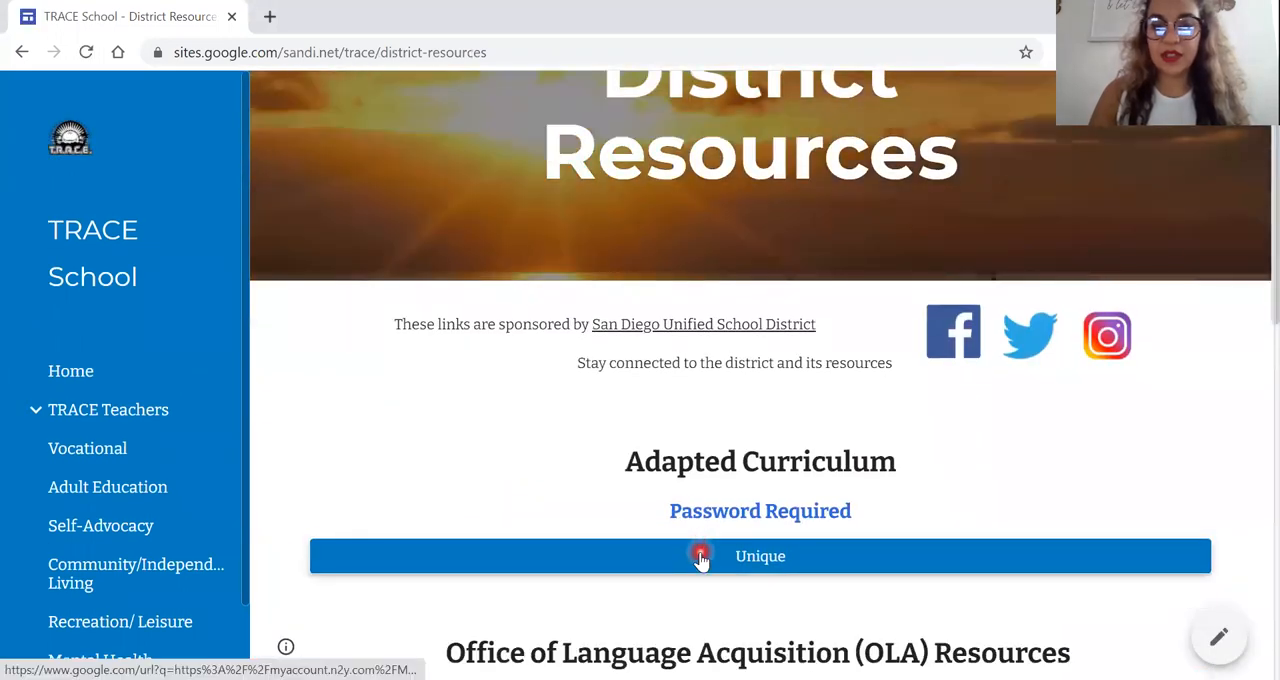
click(760, 556)
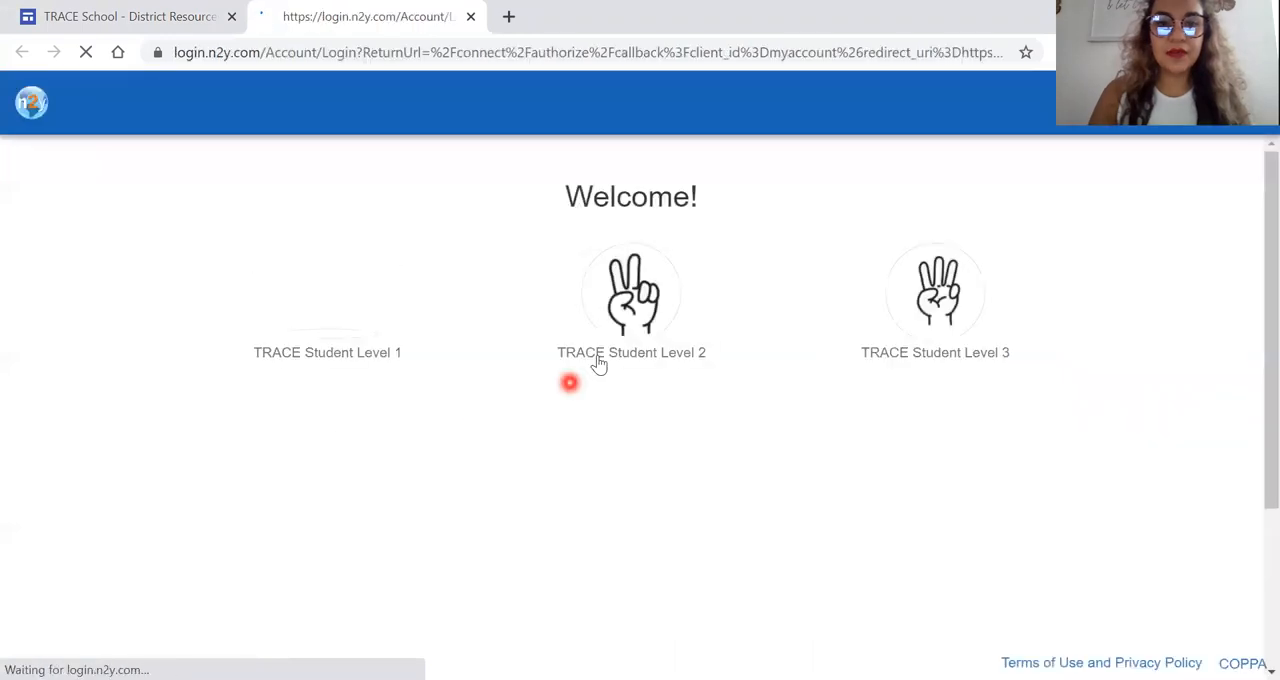
click(631, 293)
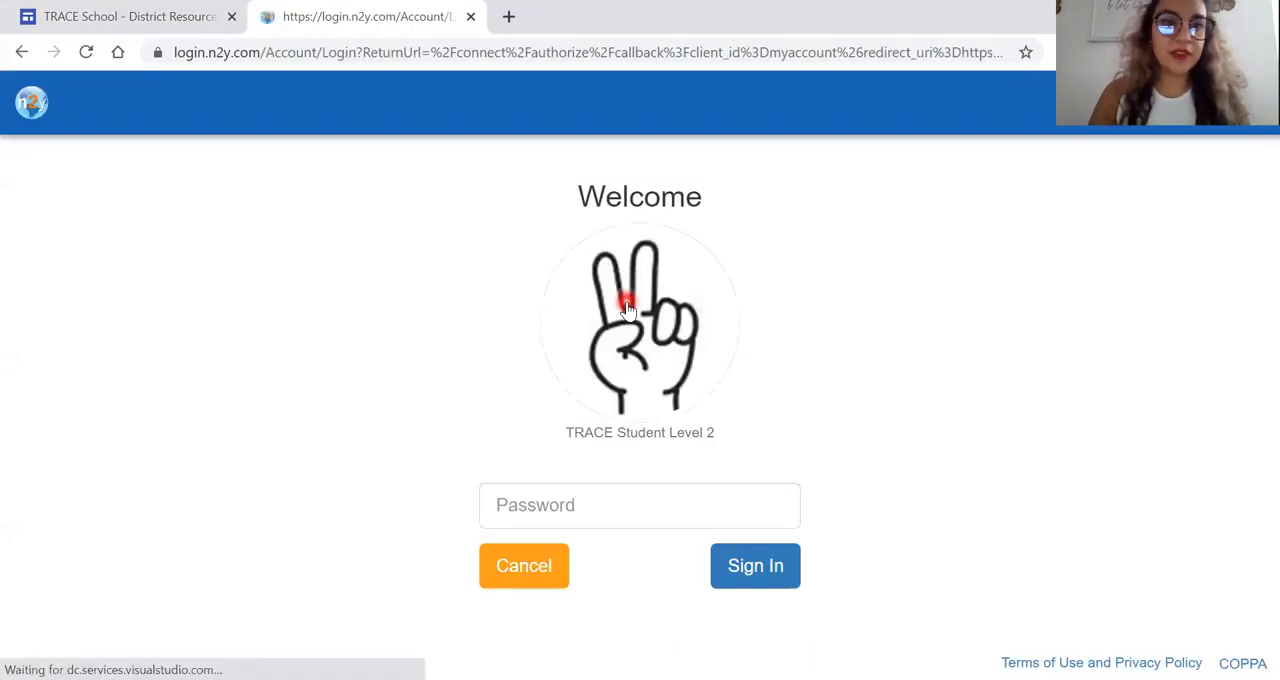
click(519, 505)
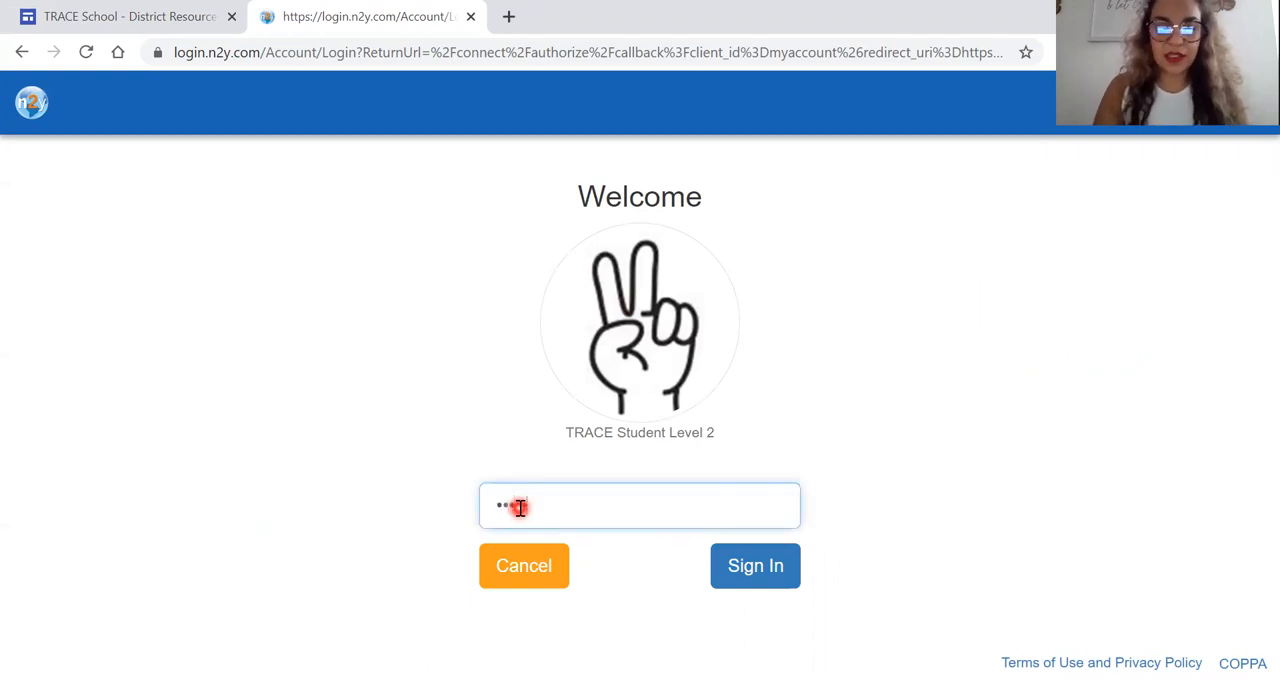
click(755, 565)
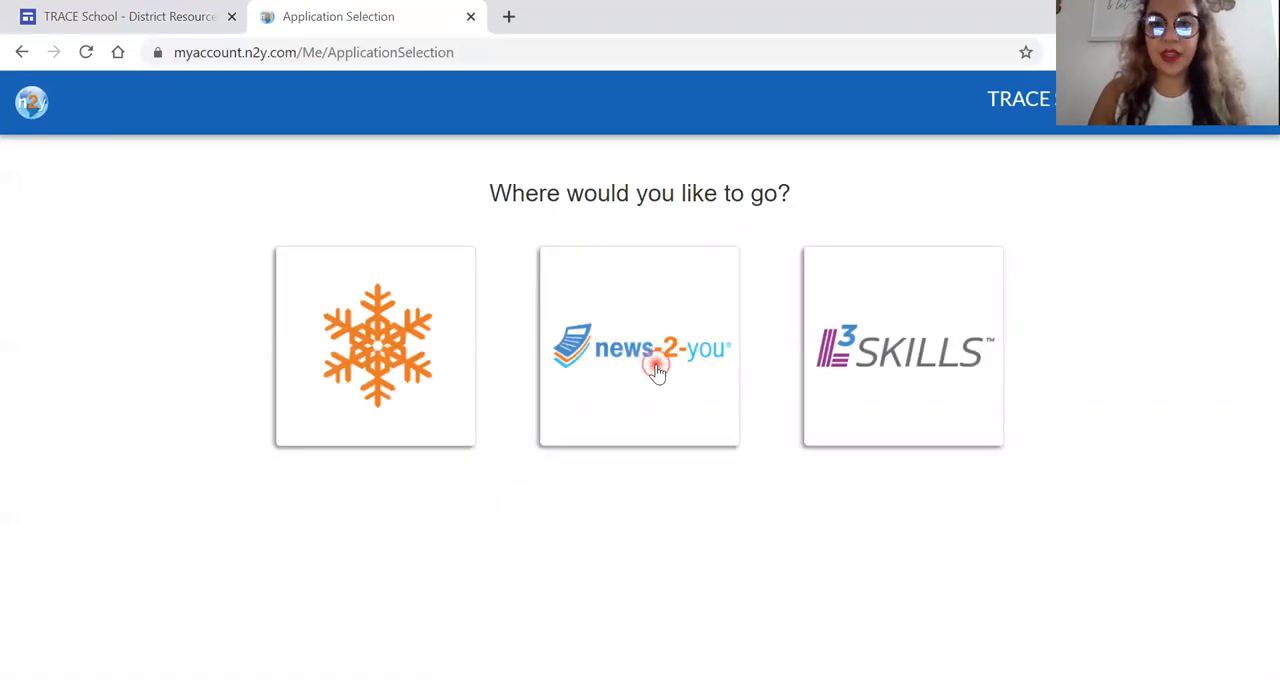
- Open News-2-You and browse the Newspaper, Joey's Locker and Breaking News sections
click(639, 347)
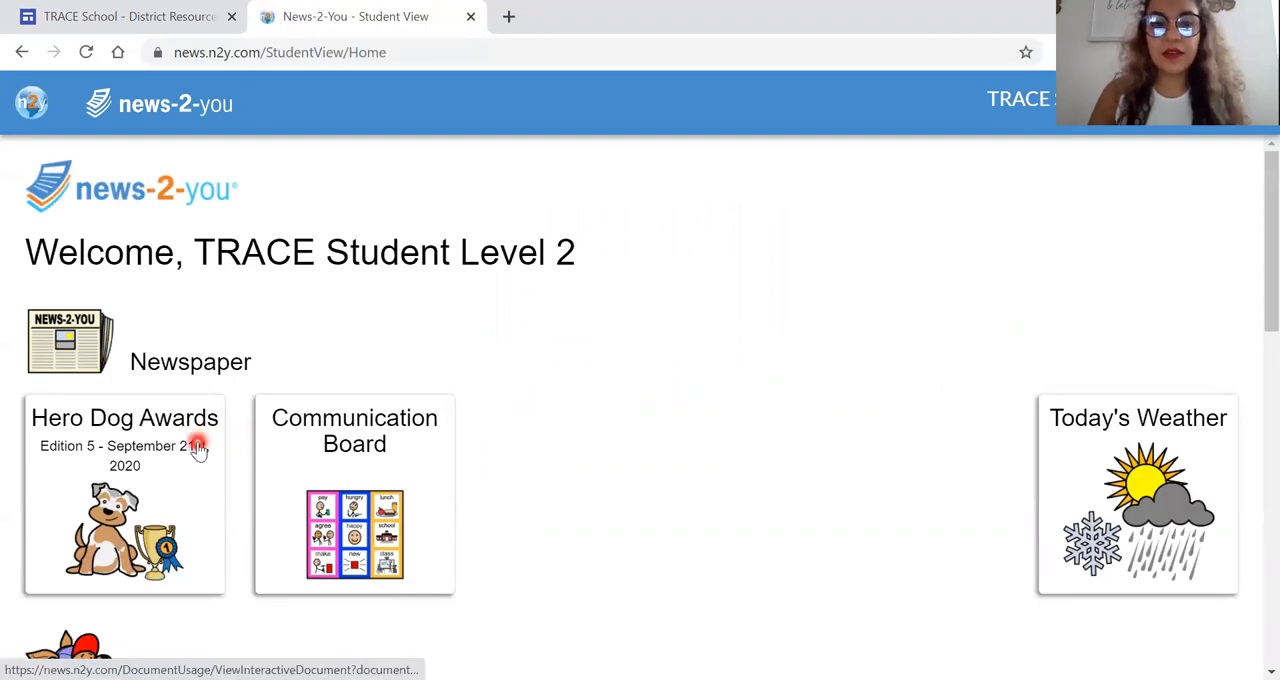
scroll(down, 3)
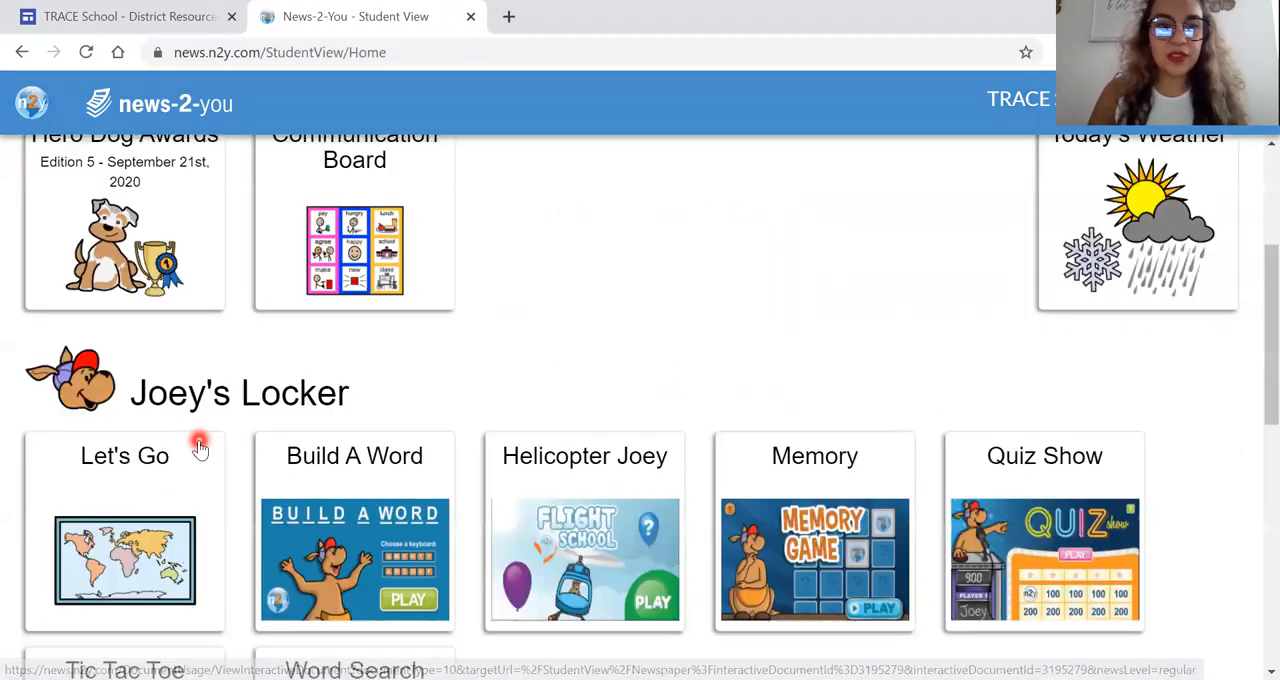
scroll(down, 3)
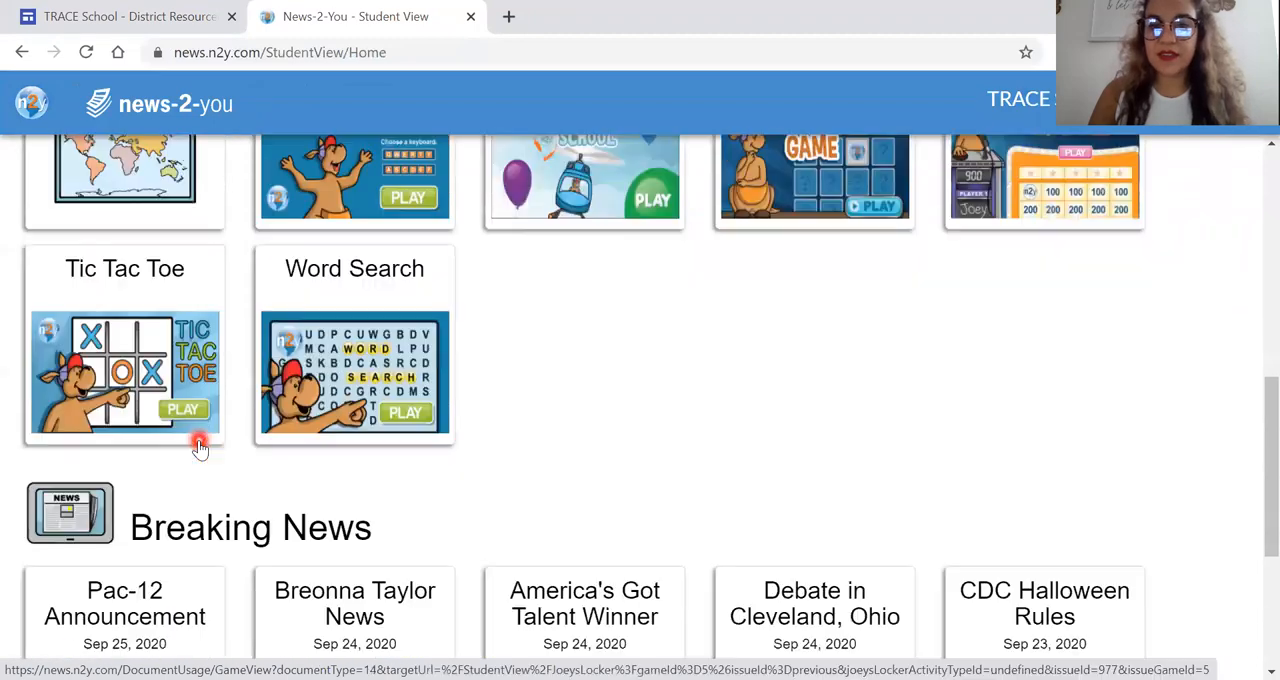
scroll(down, 3)
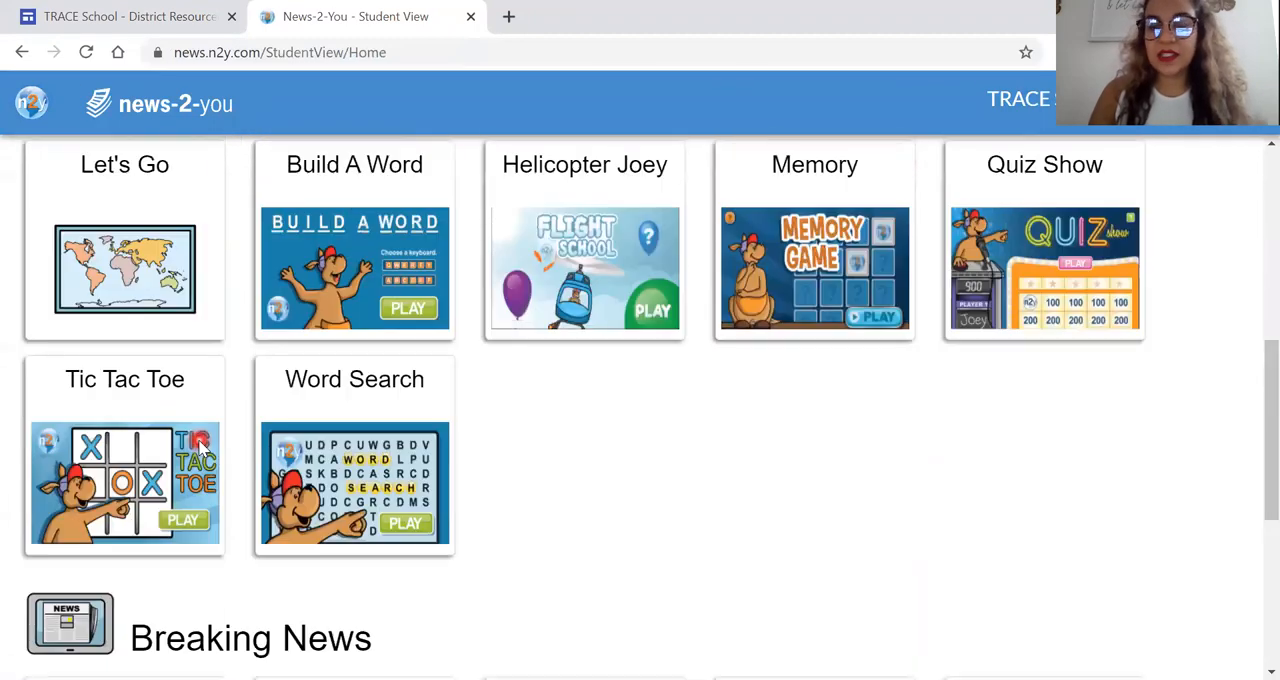
scroll(down, 3)
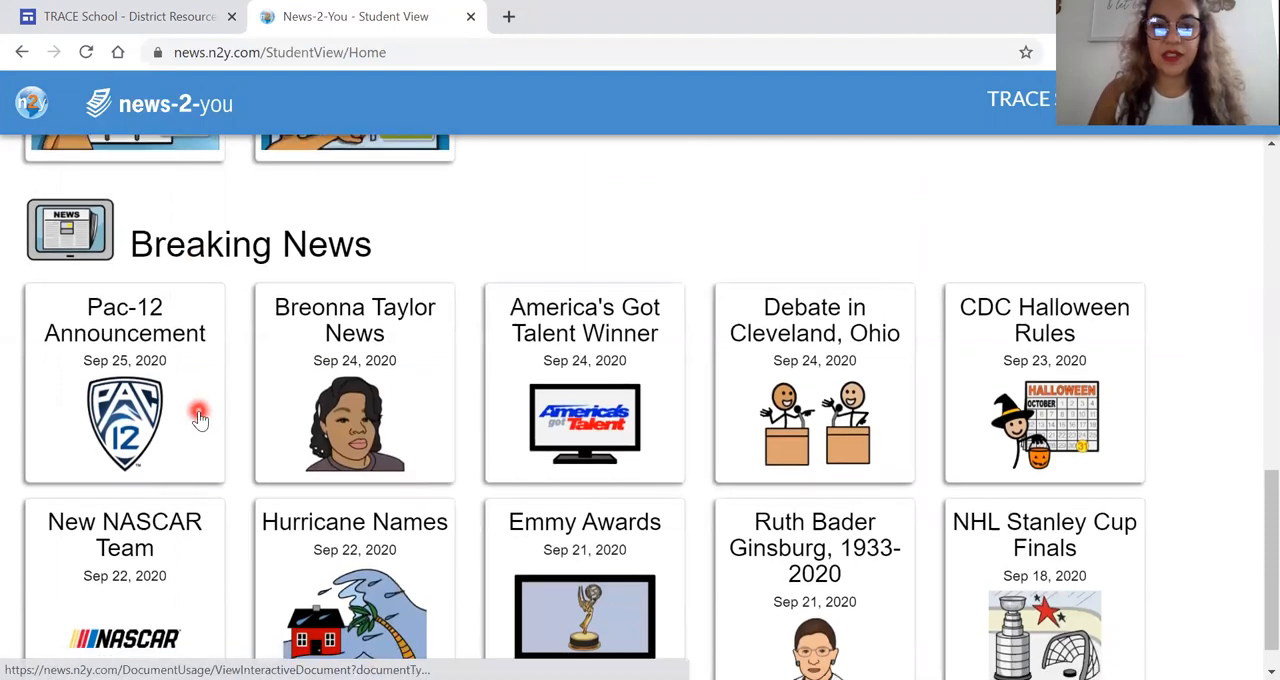
scroll(down, 3)
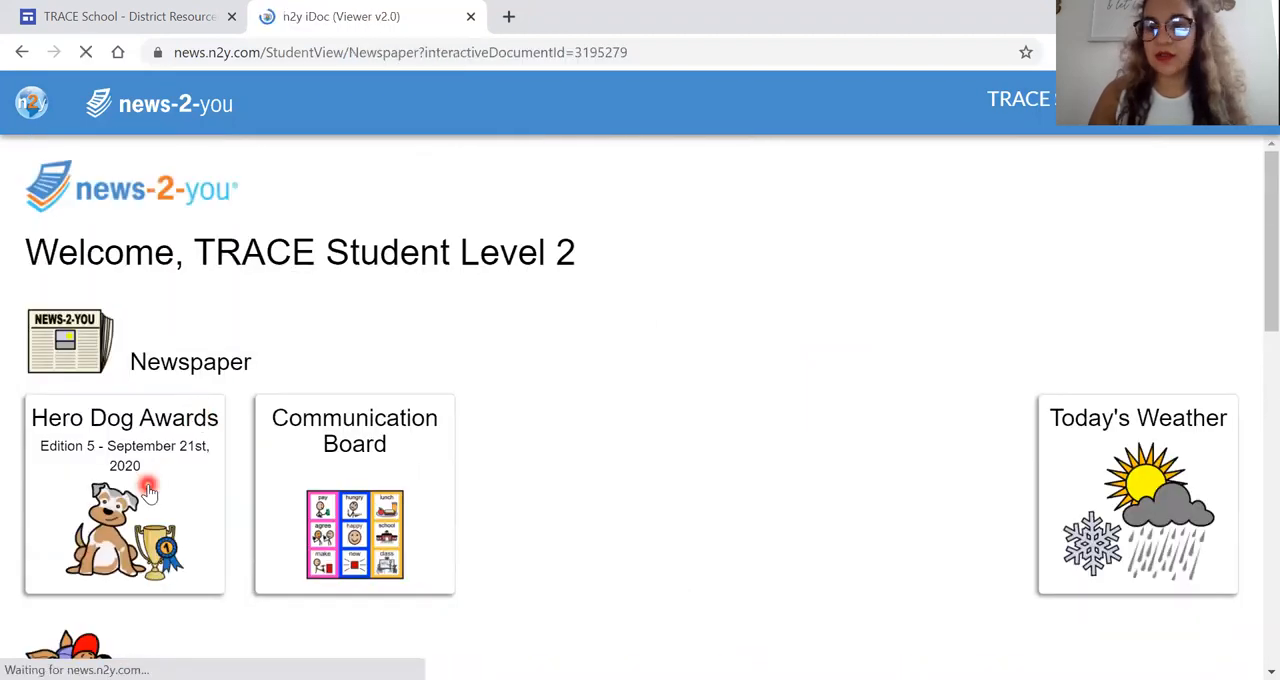
- Open the Hero Dog Awards newspaper and briefly start then stop read-aloud
click(124, 494)
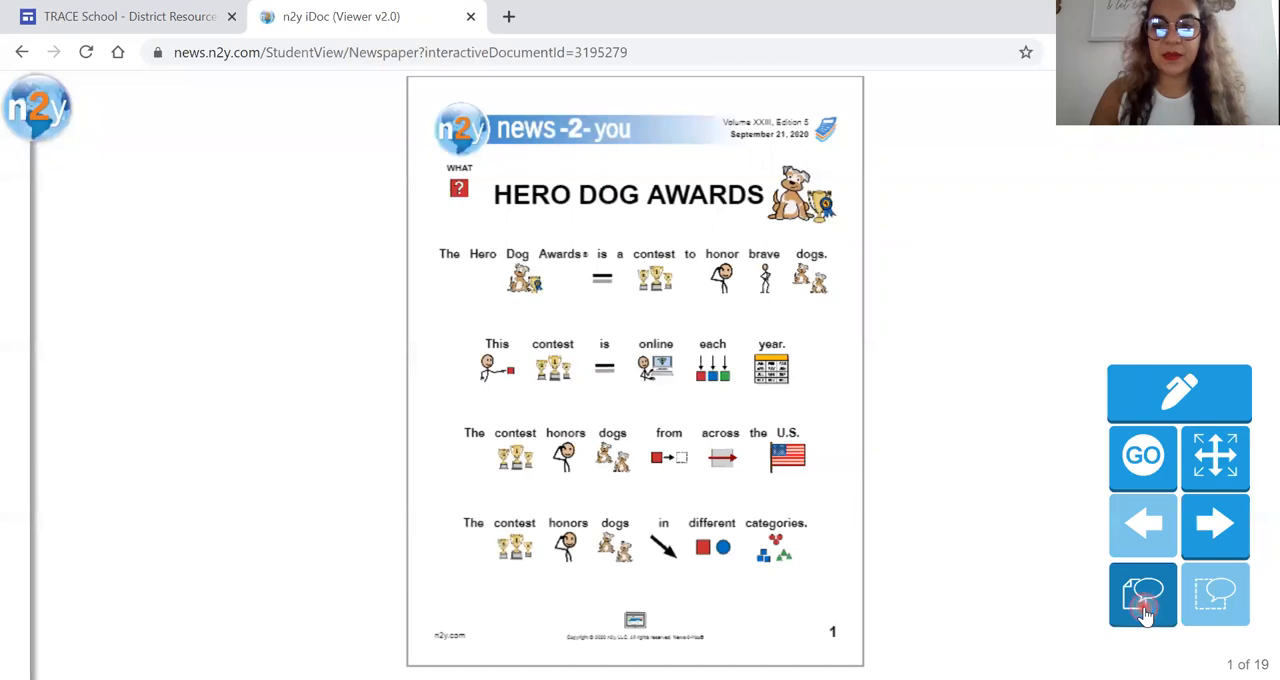
click(1143, 595)
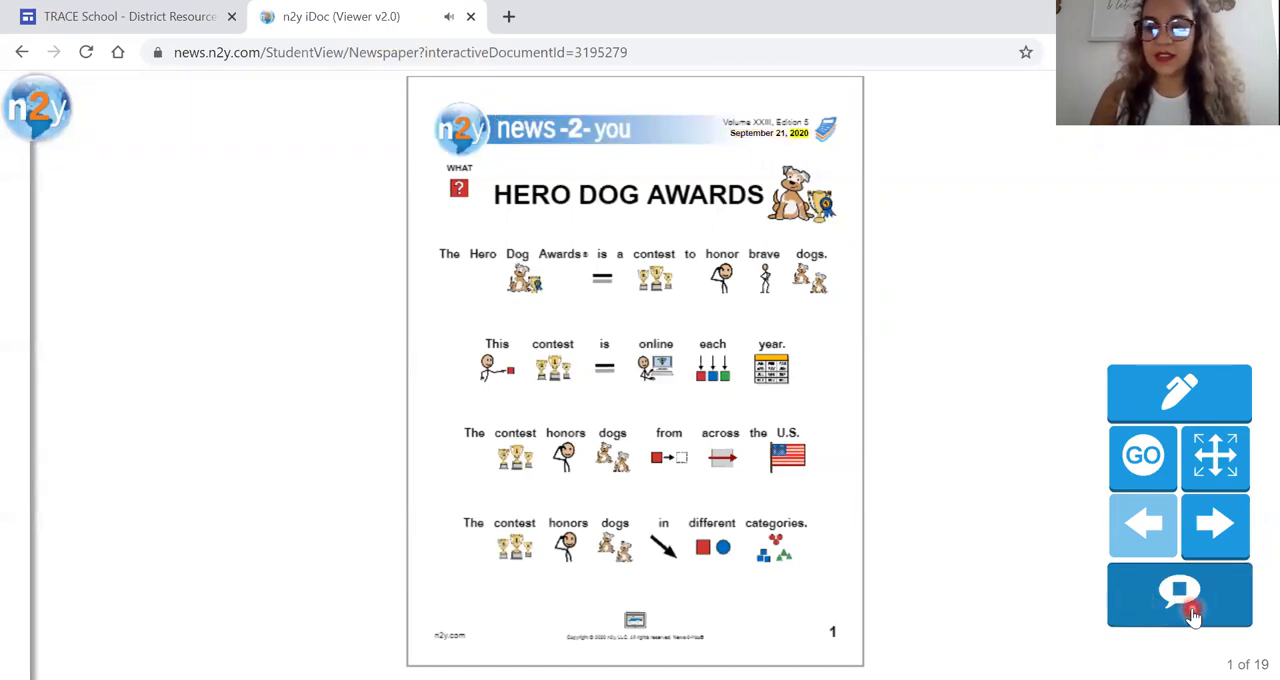
click(1179, 595)
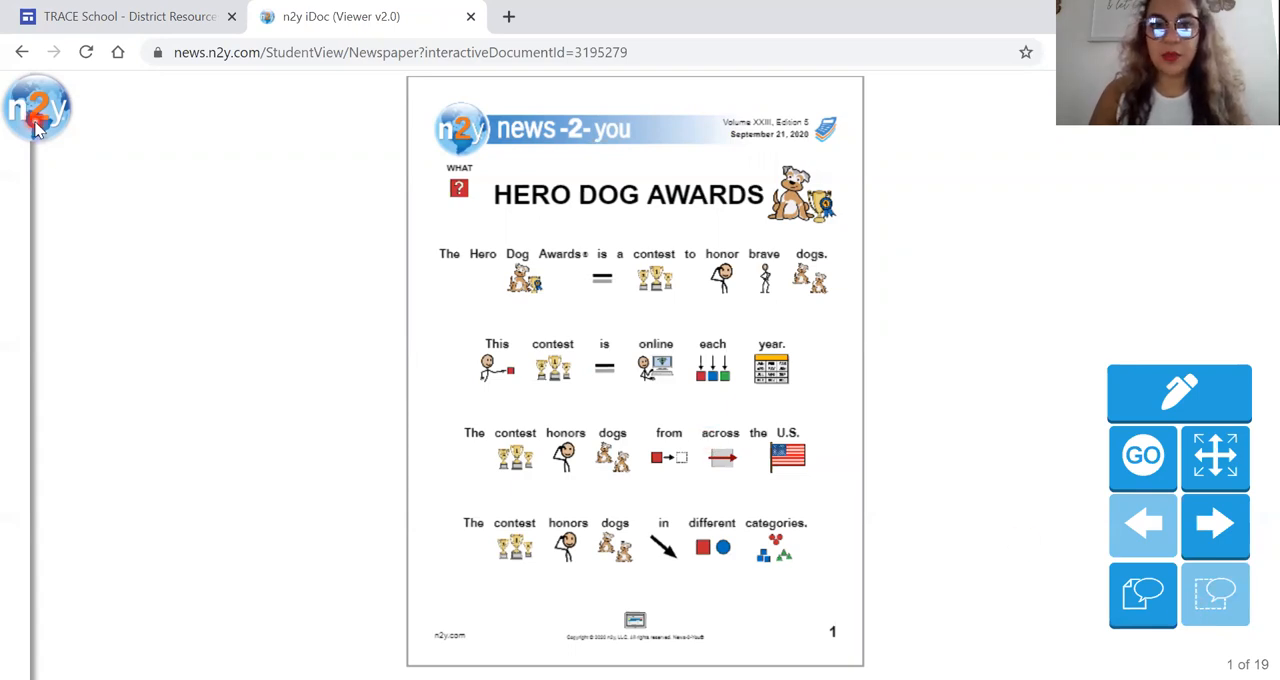
- Print all pages of the Hero Dog Awards newspaper from the n2y menu
click(37, 107)
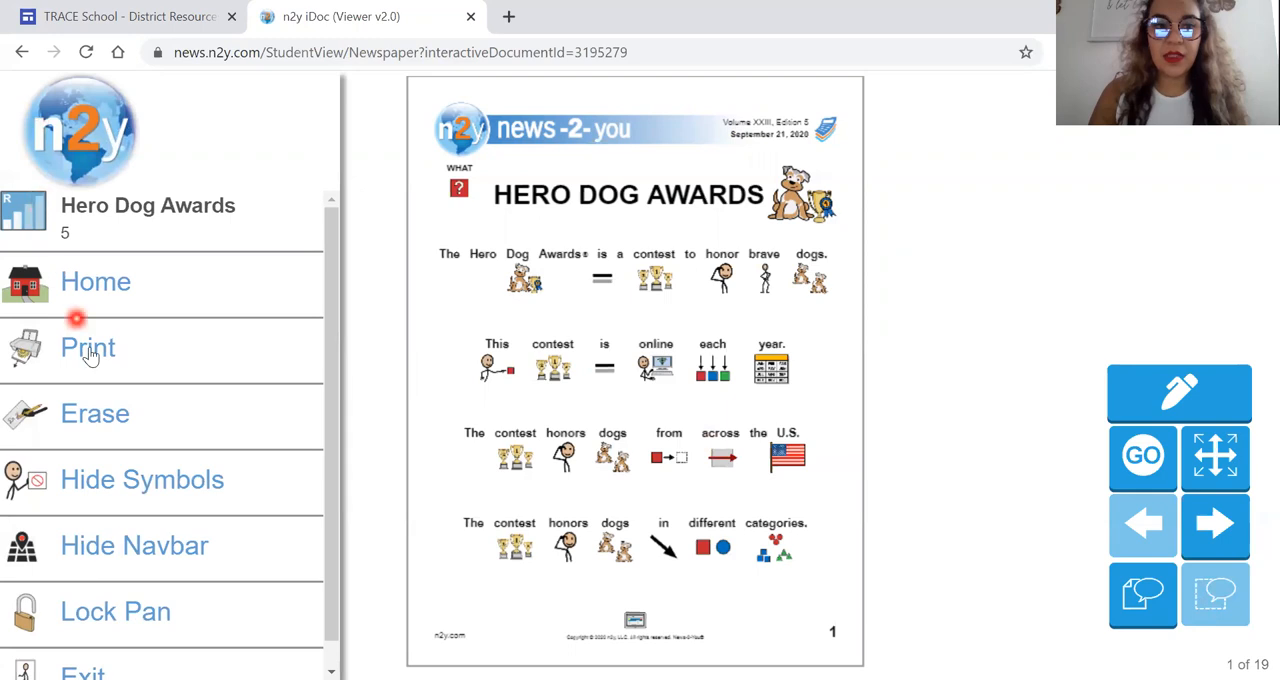
click(88, 347)
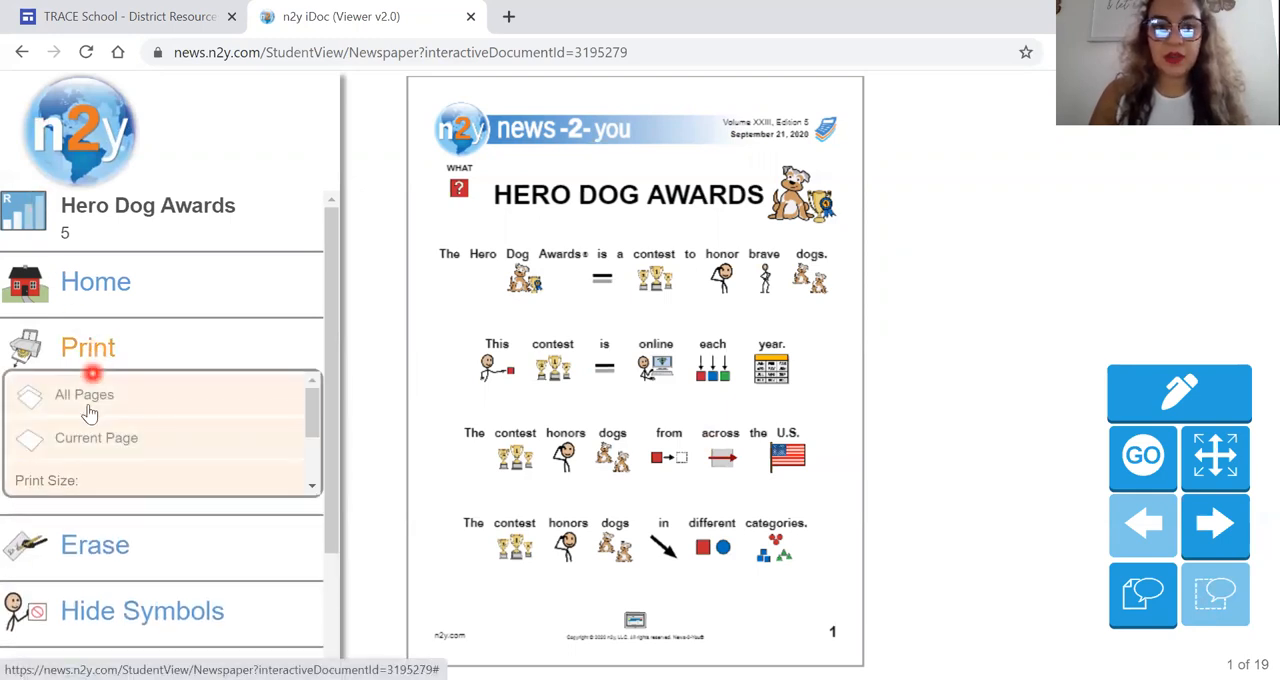
click(84, 394)
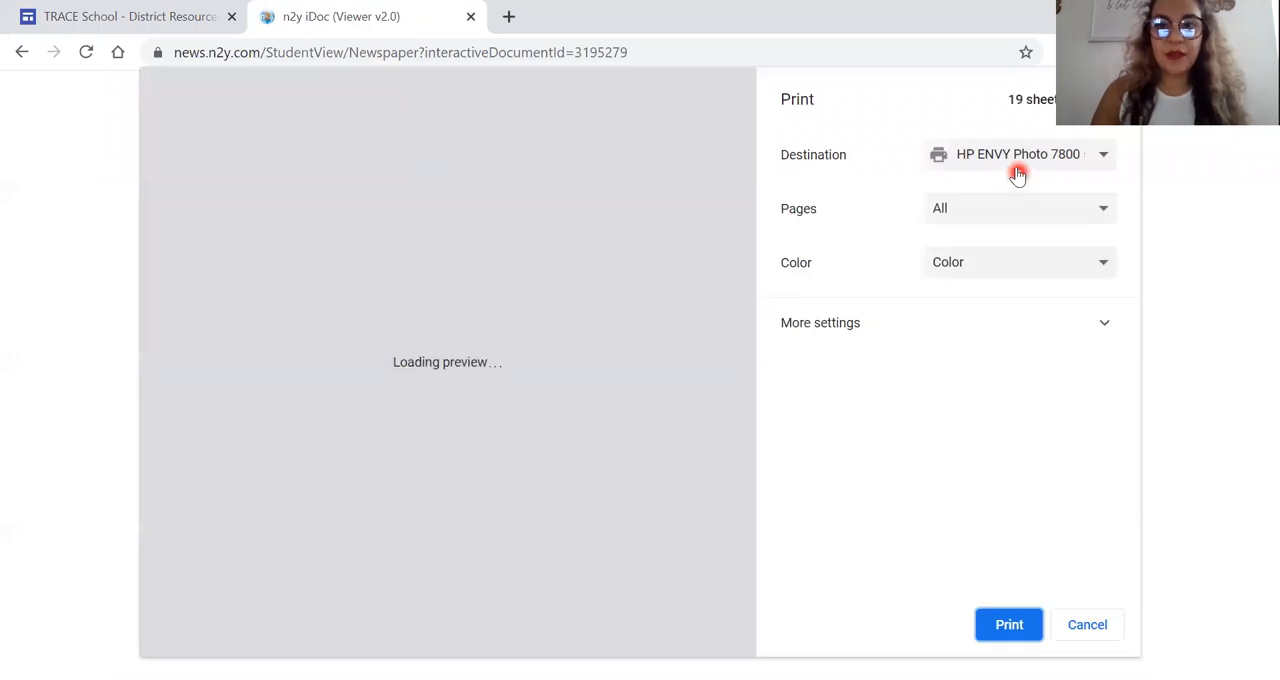
- Set the print destination to Save to Google Drive and expand More settings
click(1018, 154)
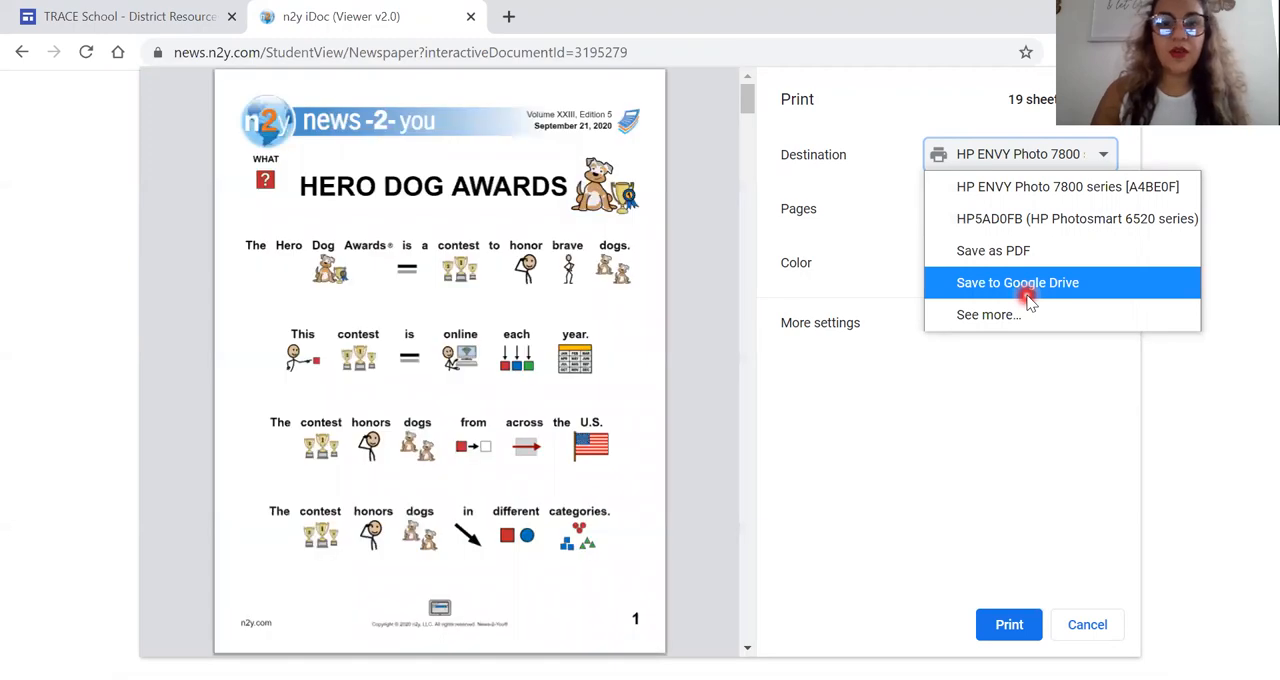
mouse_move(983, 250)
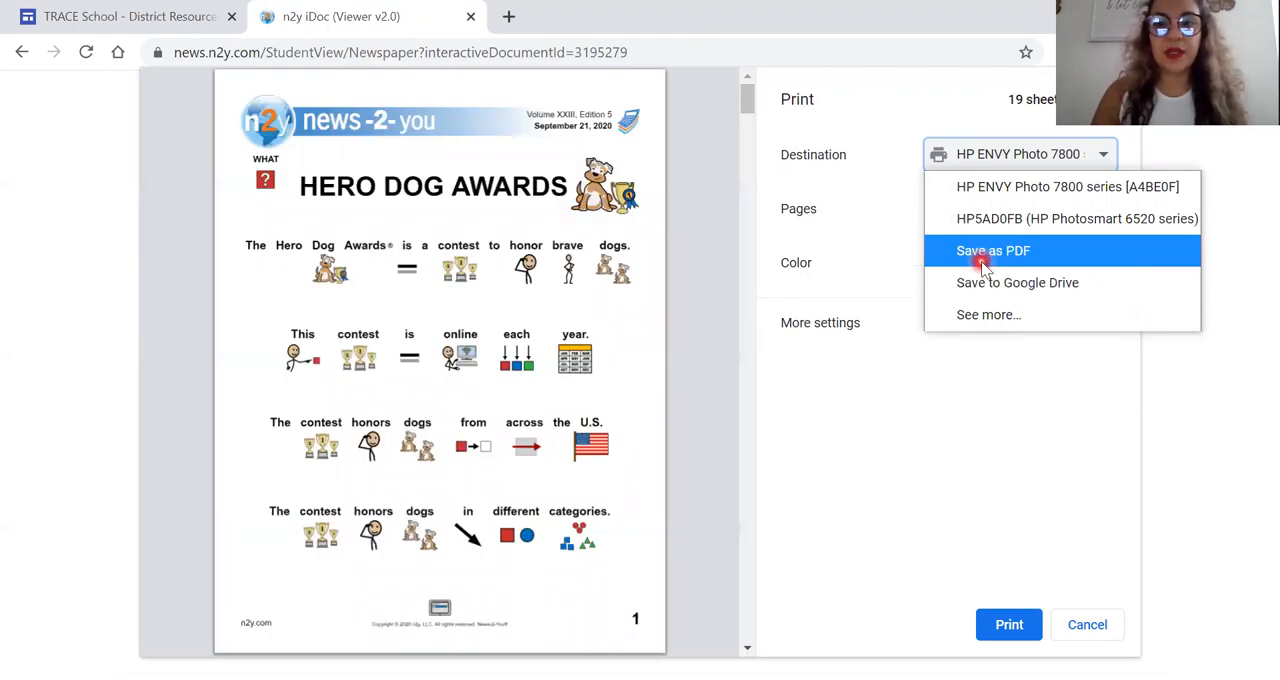
click(1017, 282)
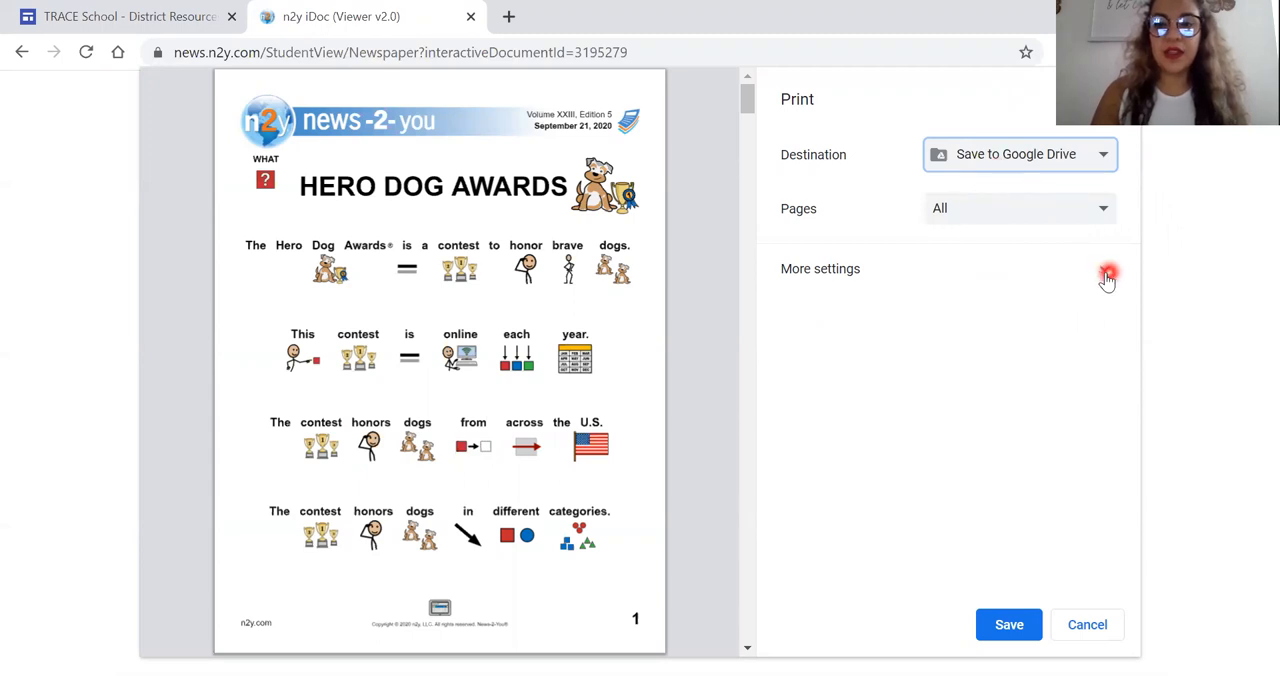
click(1107, 276)
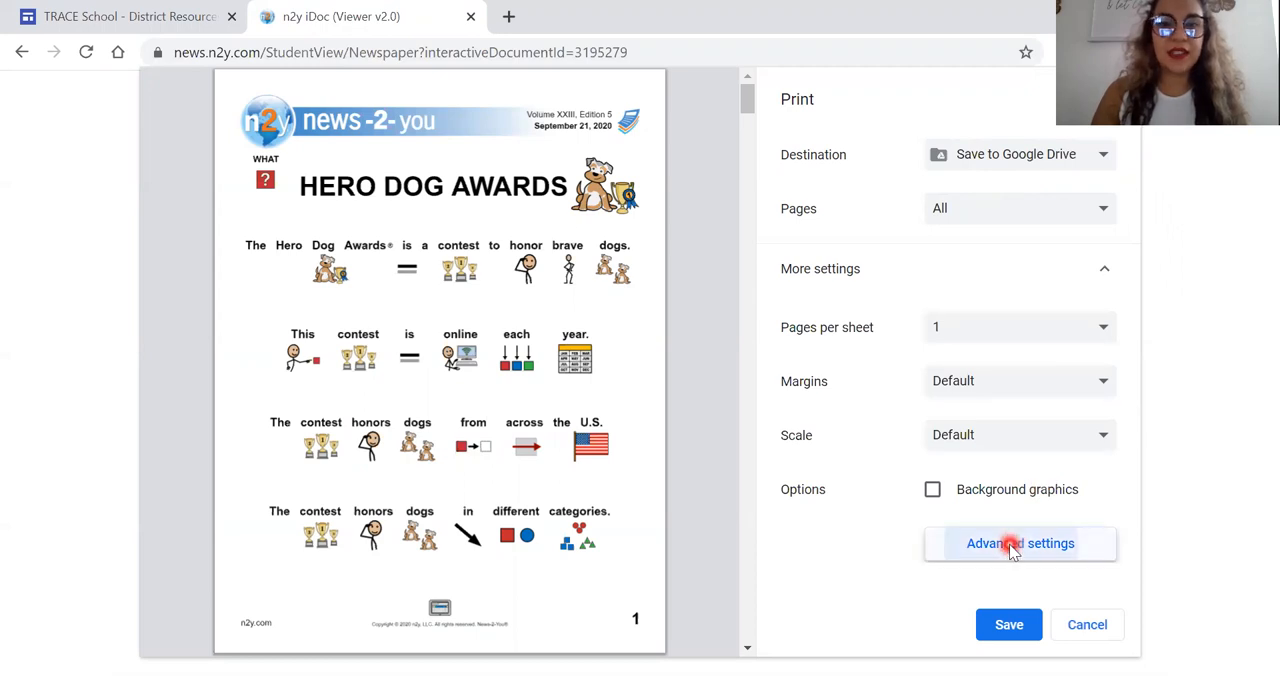
- Name the Google Drive file 'Hero Dog' in Advanced settings and apply
click(1020, 543)
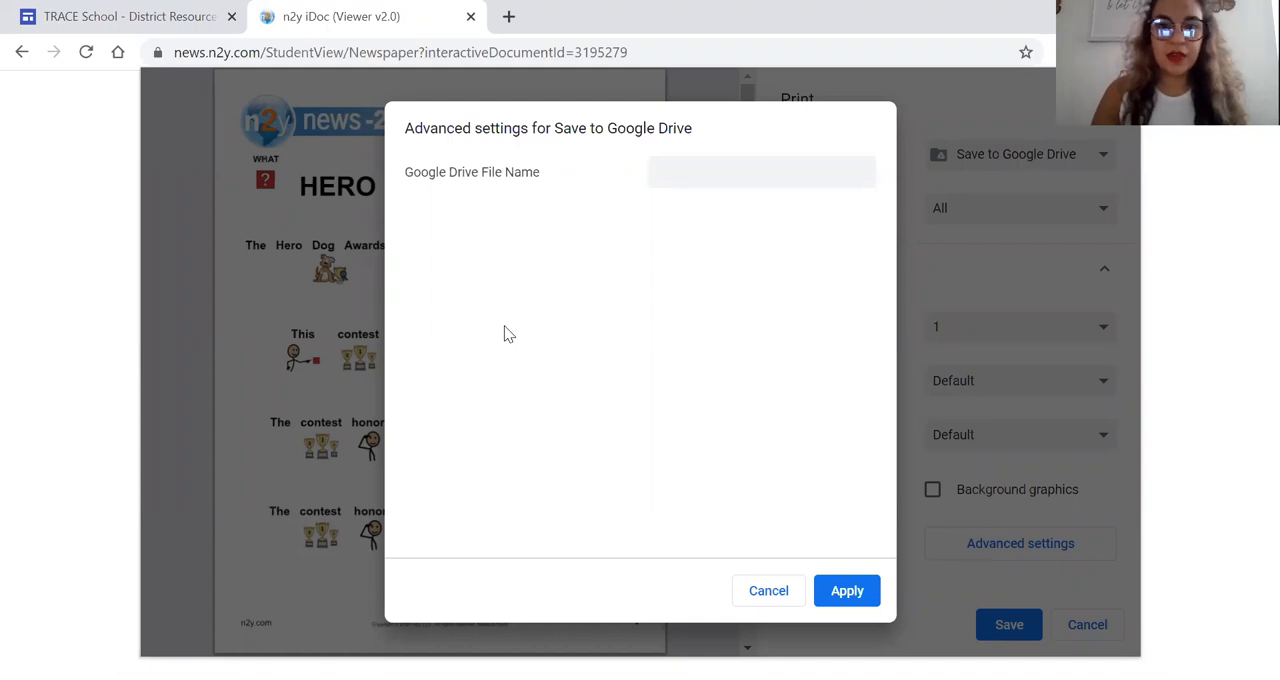
text(Hero)
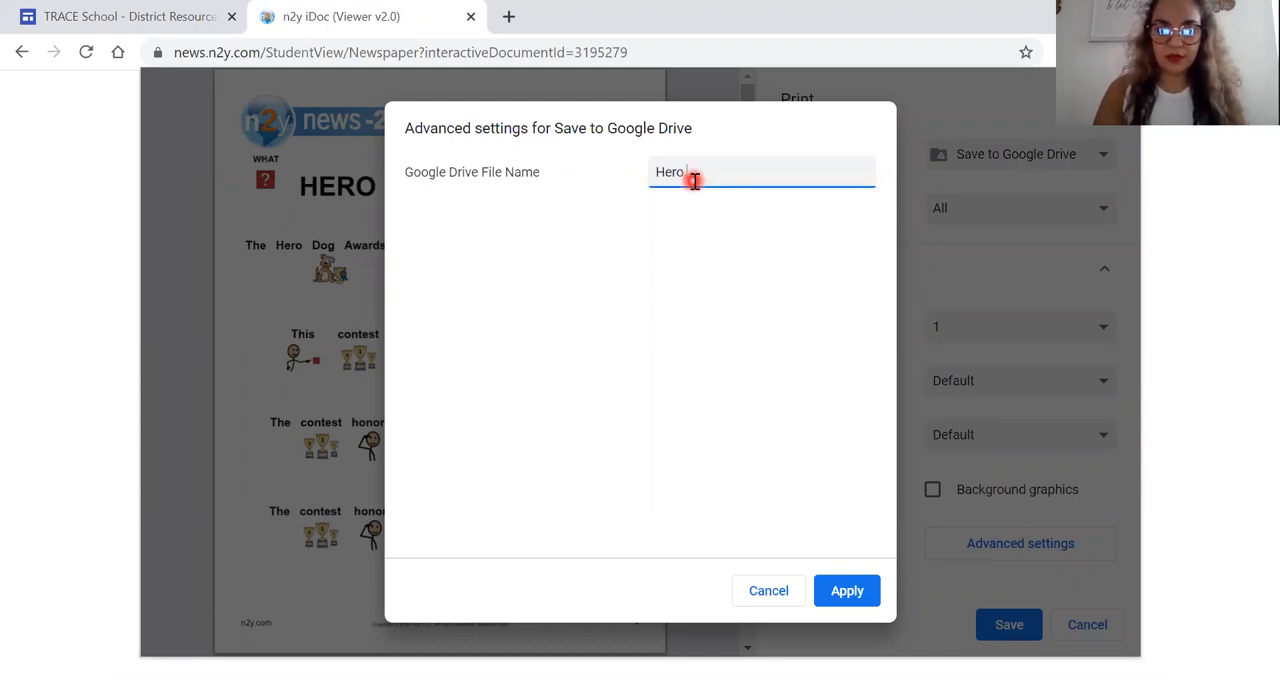
text(Dog)
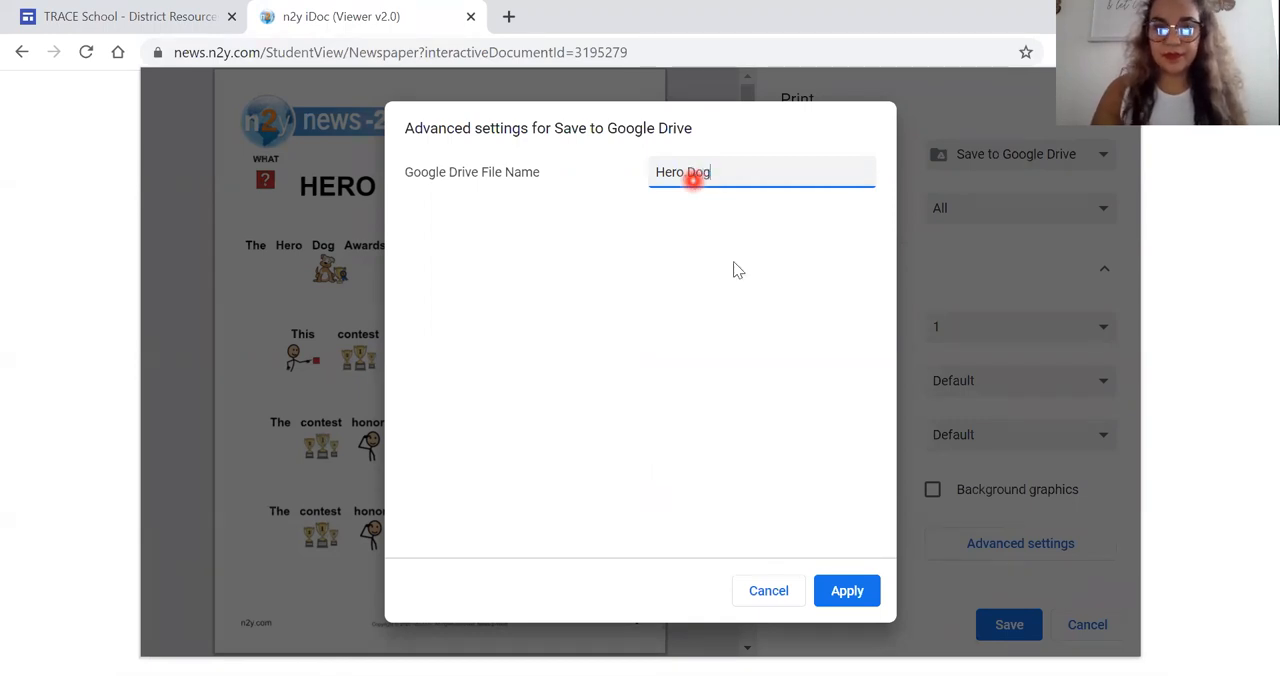
click(846, 590)
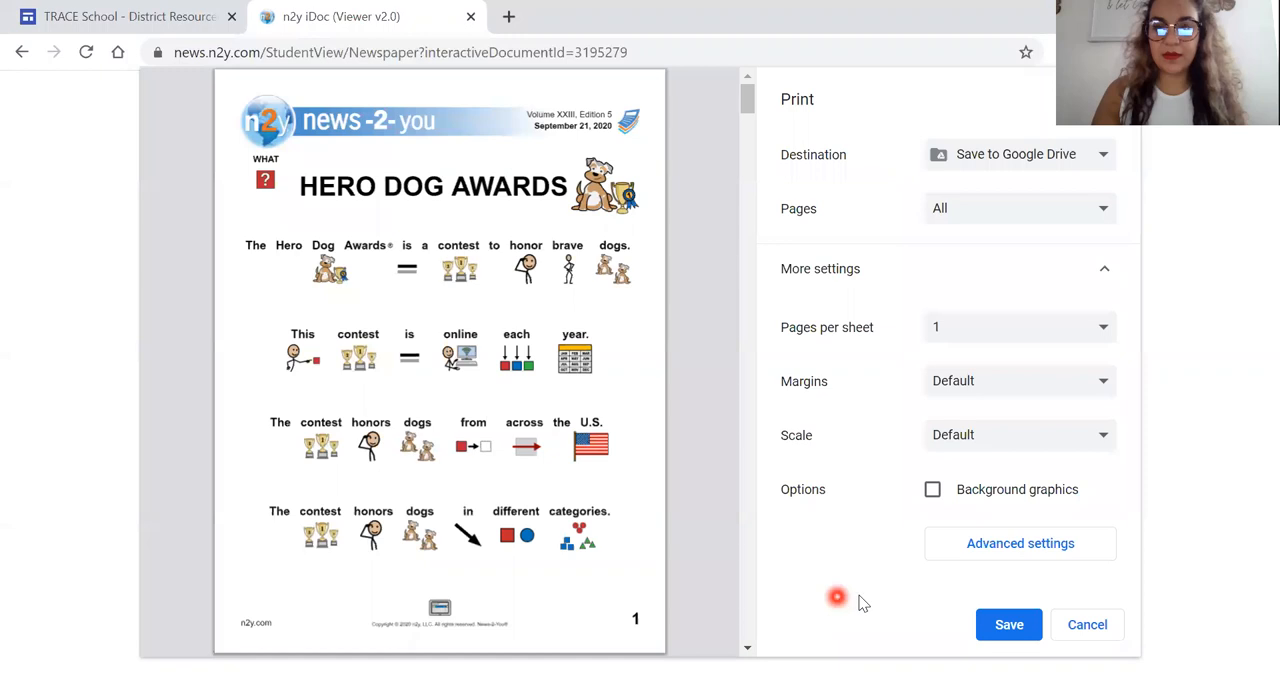
- Save the newspaper to Google Drive, scrolling the preview until the dialog closes
click(1008, 624)
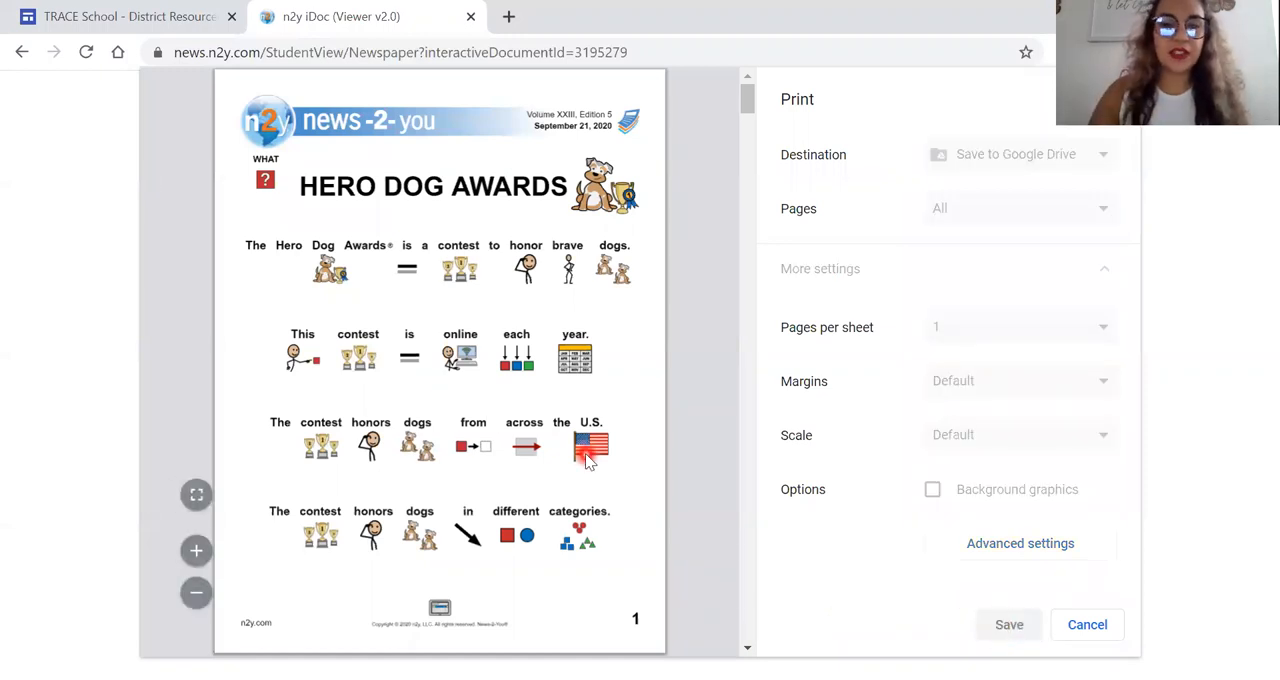
scroll(down, 3)
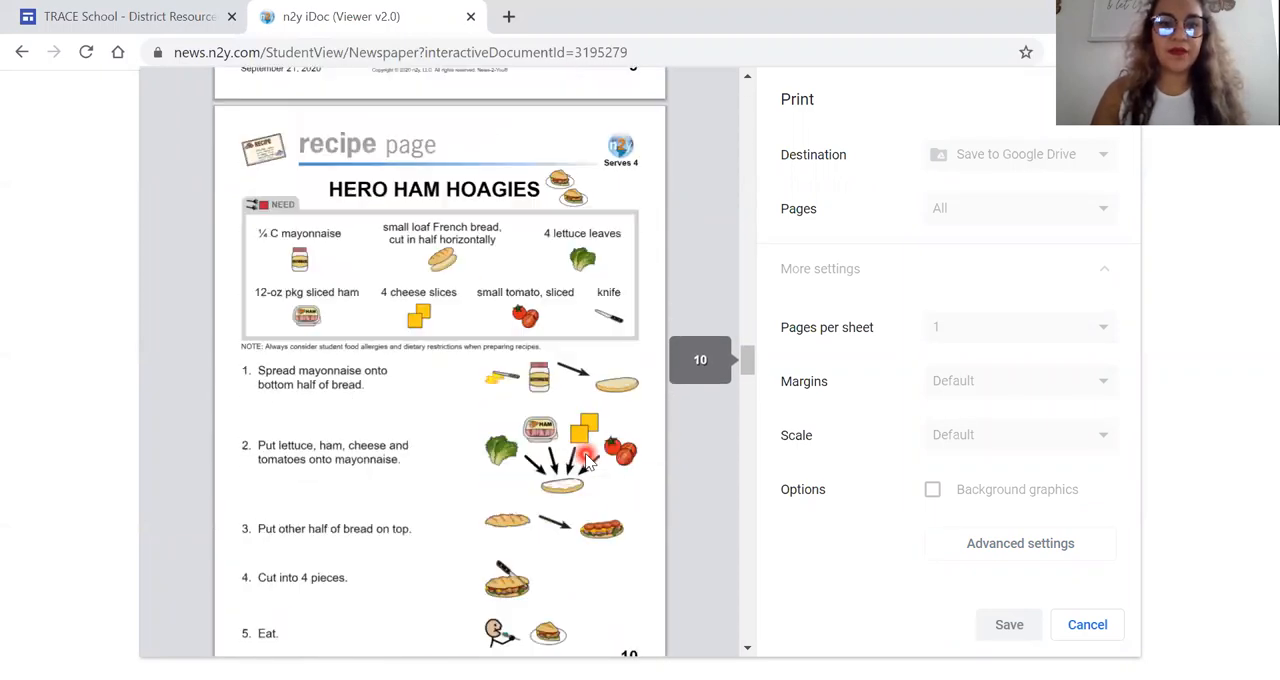
scroll(down, 3)
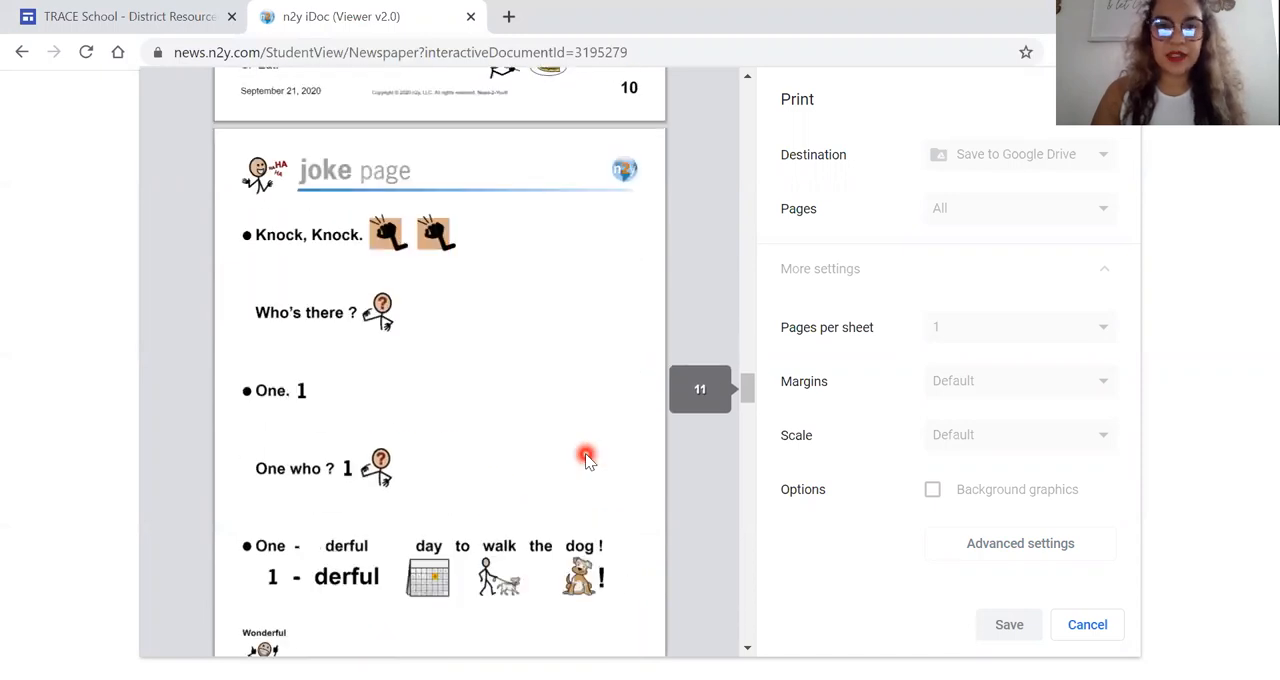
scroll(down, 3)
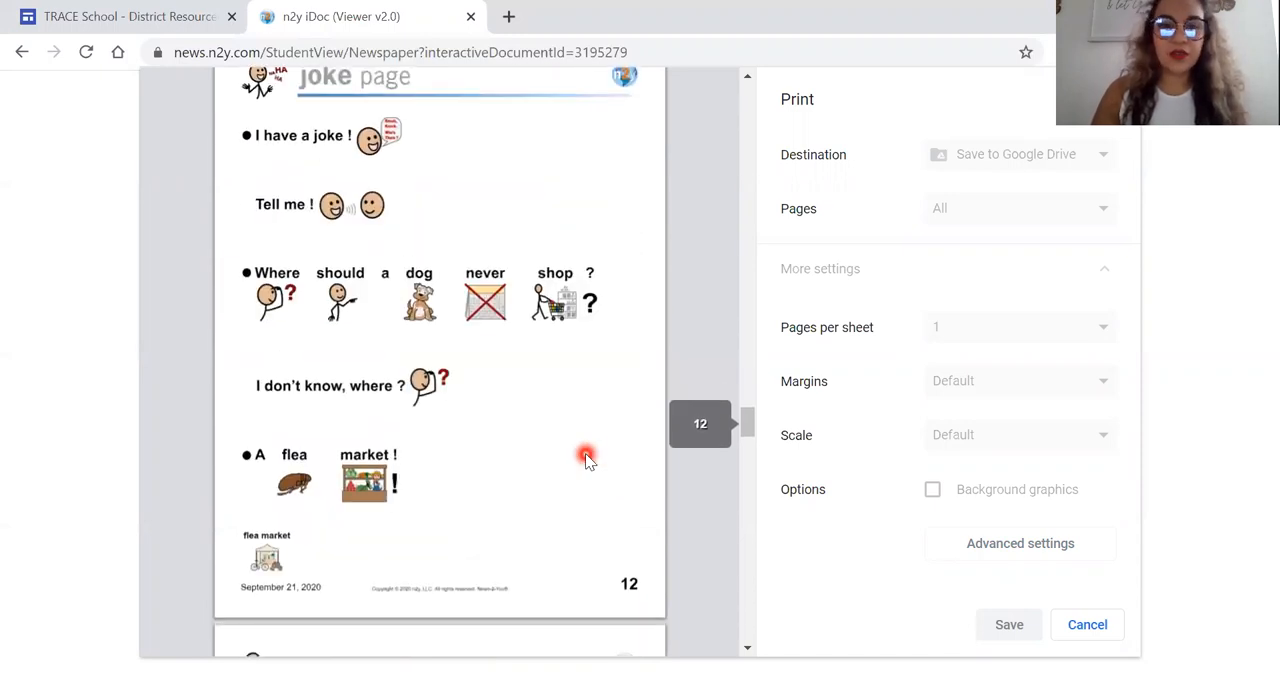
click(1087, 624)
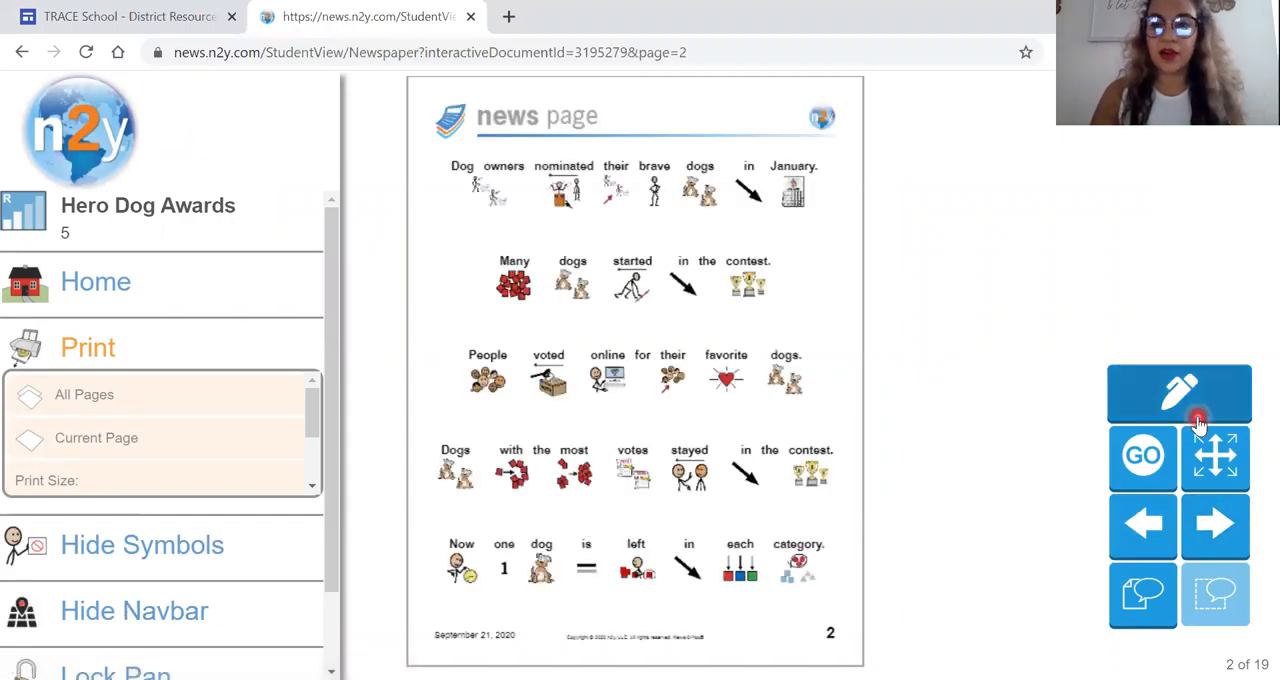
- Advance to page 3 about Dolly Pawton and open the GO page list
click(1215, 525)
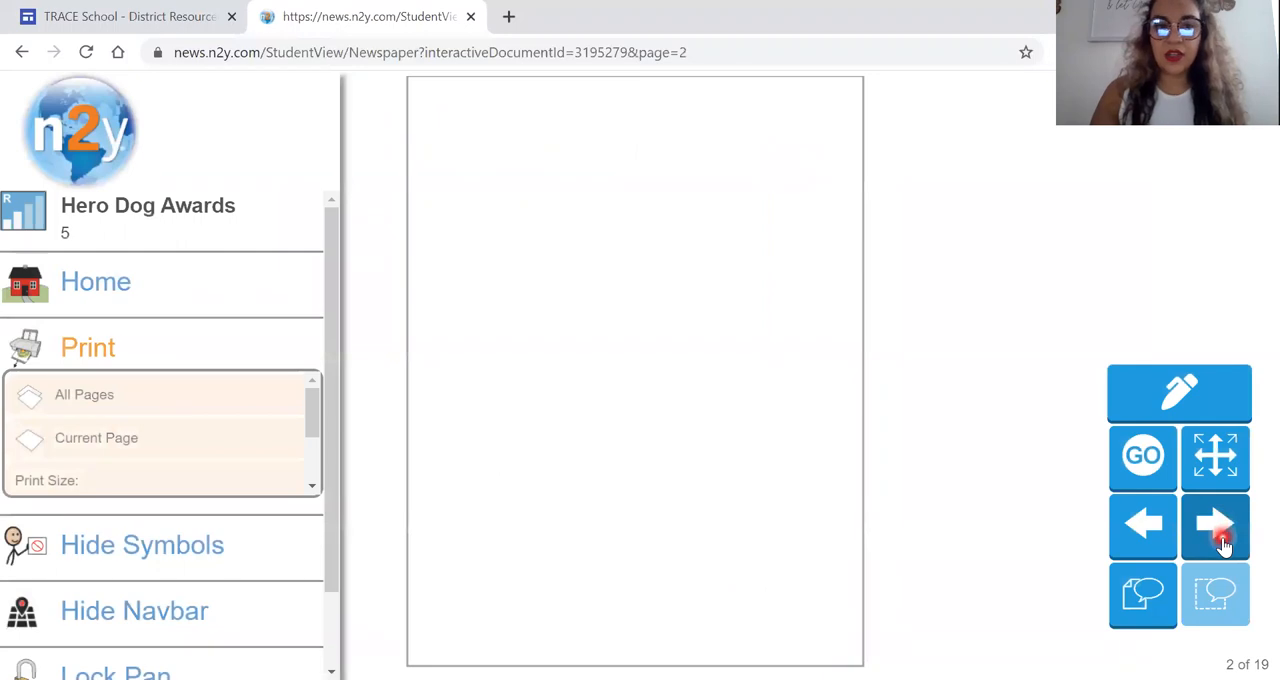
click(1215, 525)
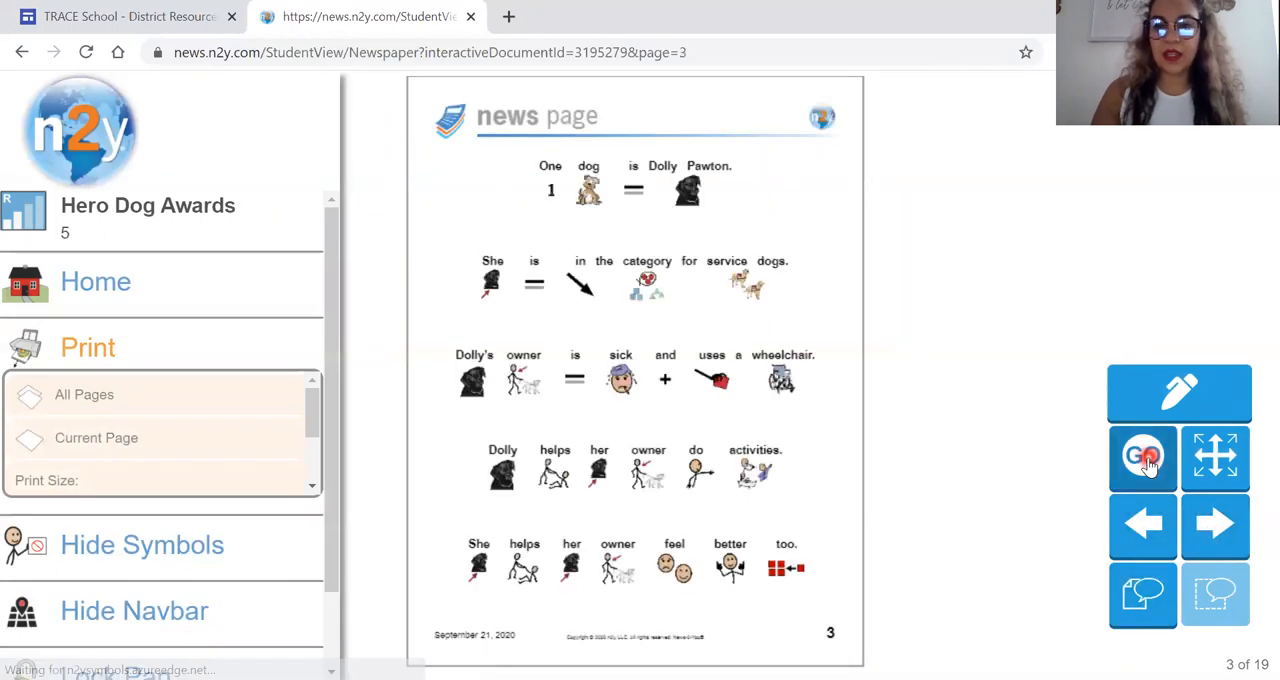
click(1143, 458)
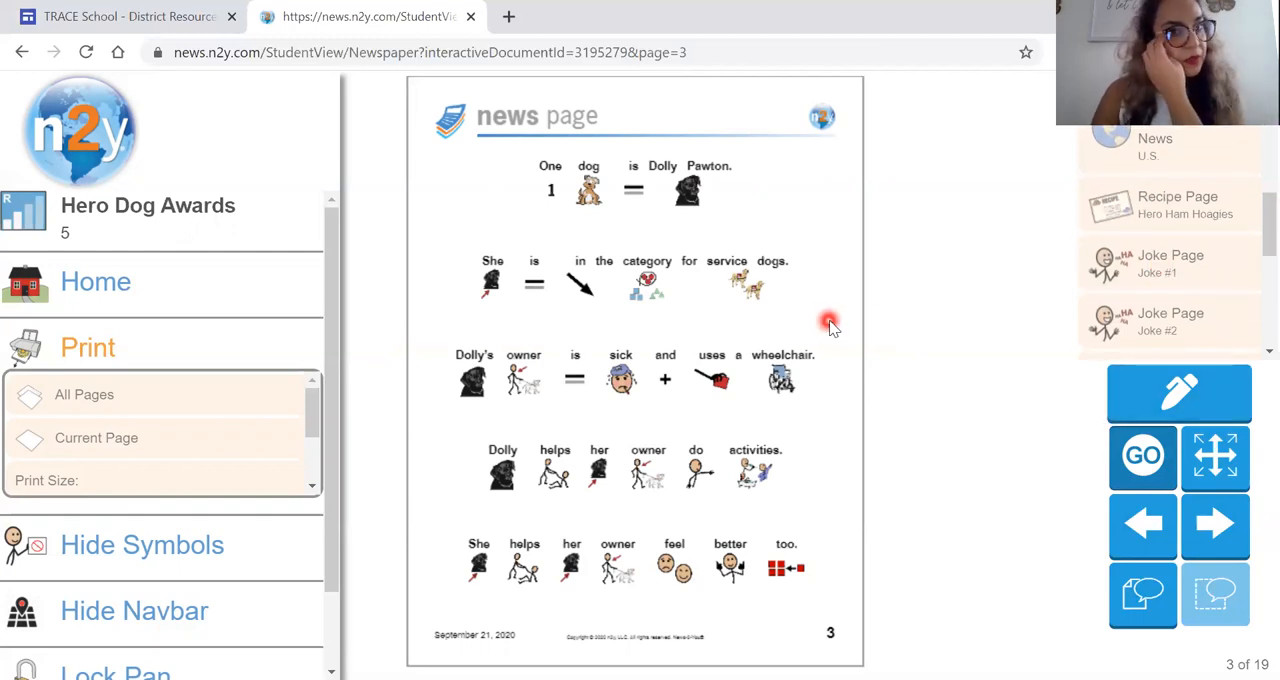
- Scroll the page list and jump to the Review Page, page 14 of 19
click(1143, 457)
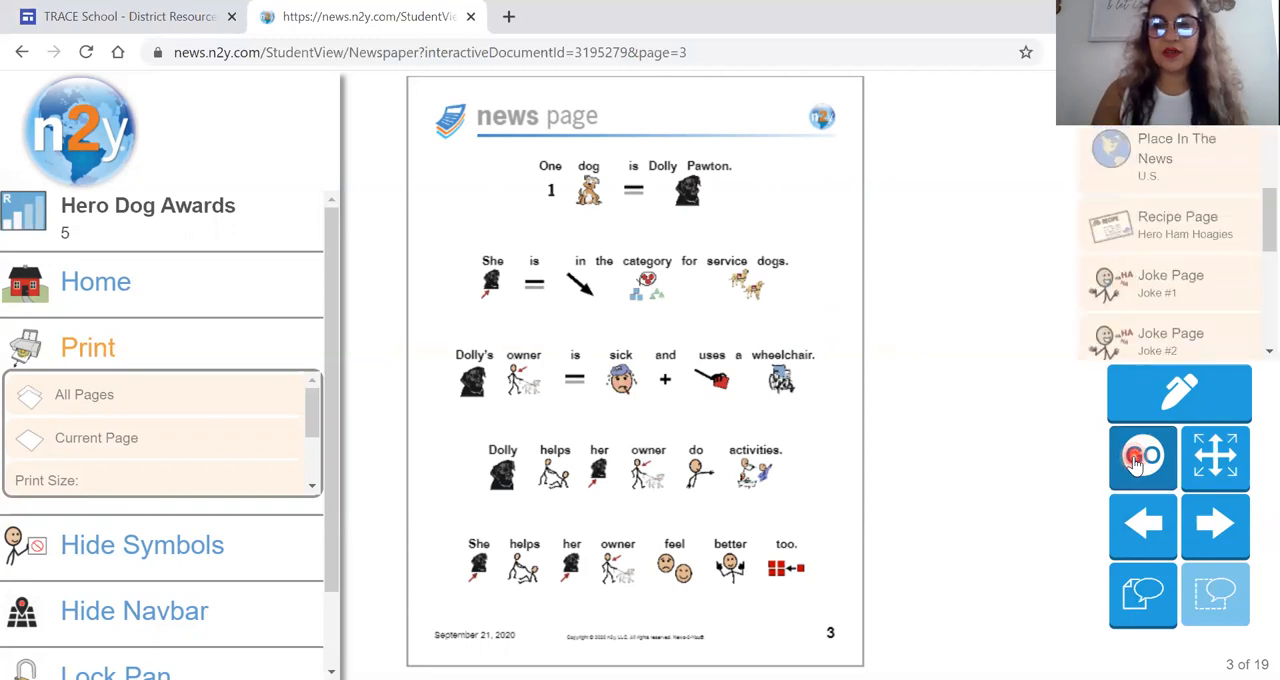
scroll(down, 3)
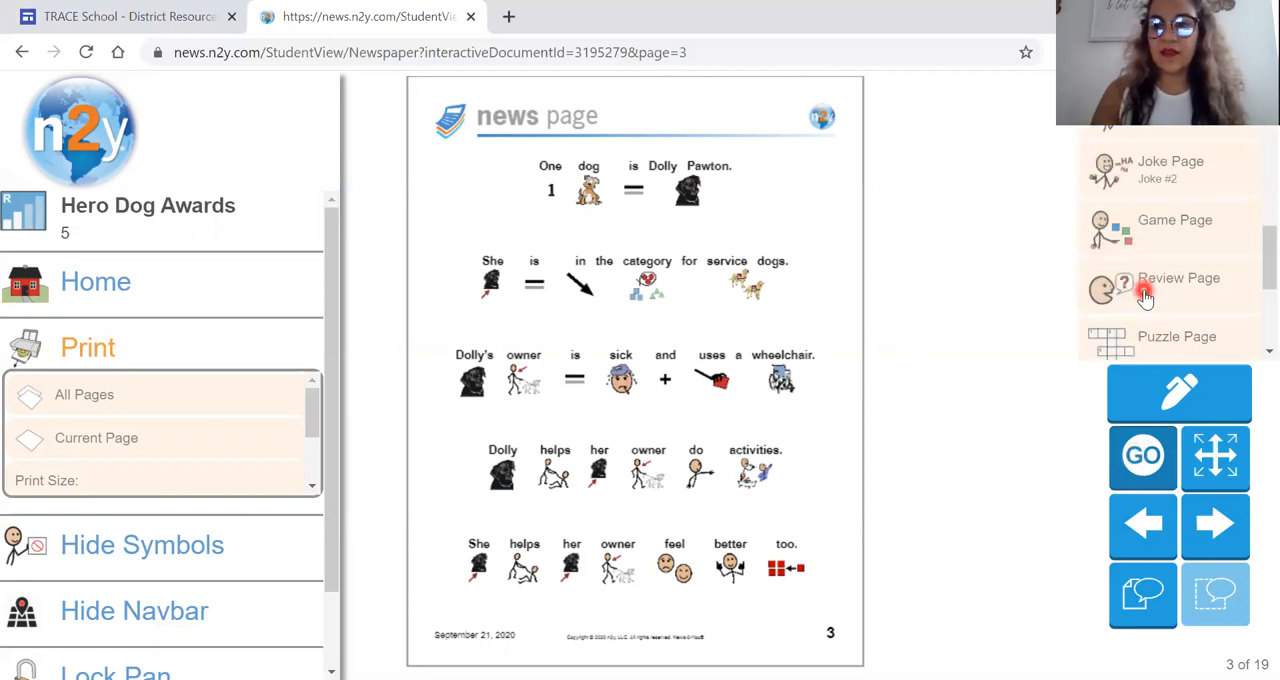
scroll(down, 3)
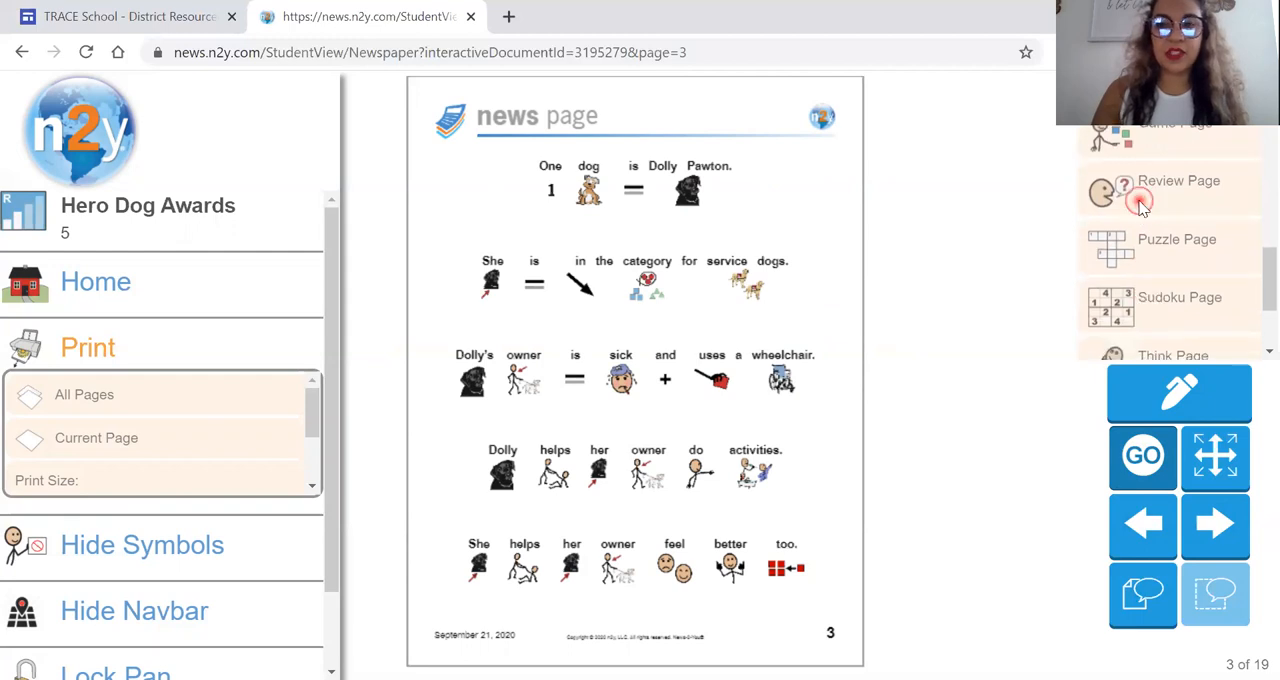
click(1178, 190)
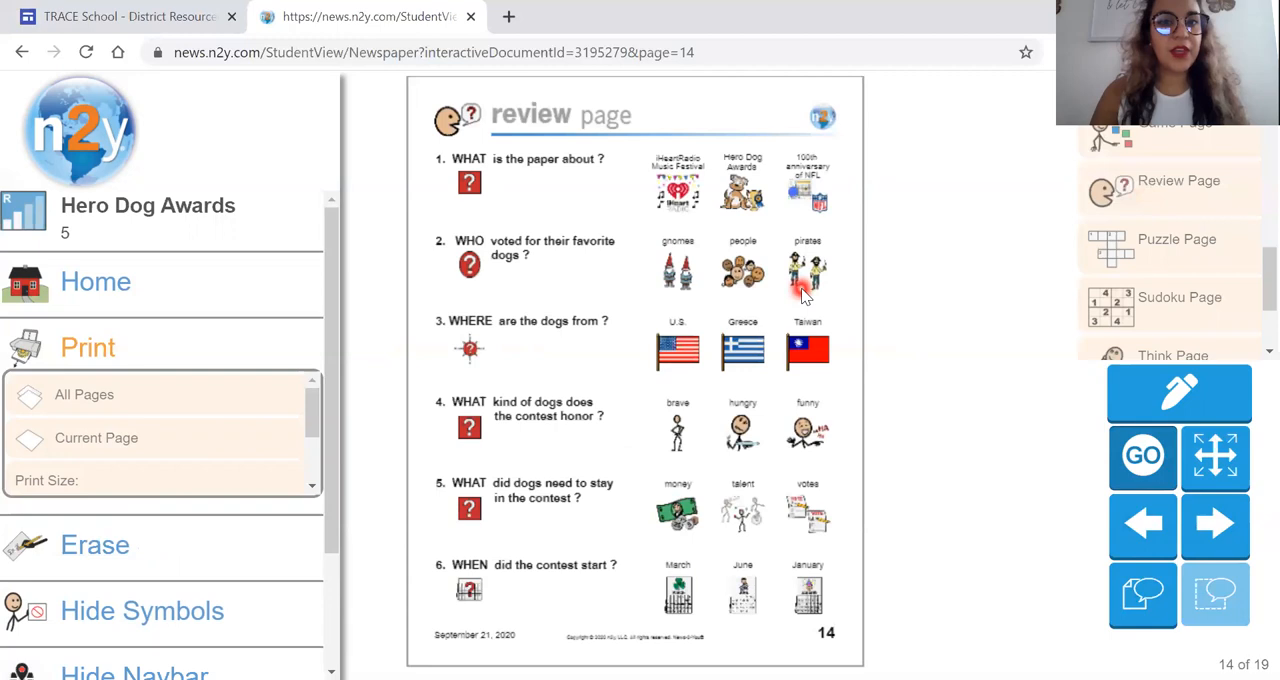
mouse_move(425, 170)
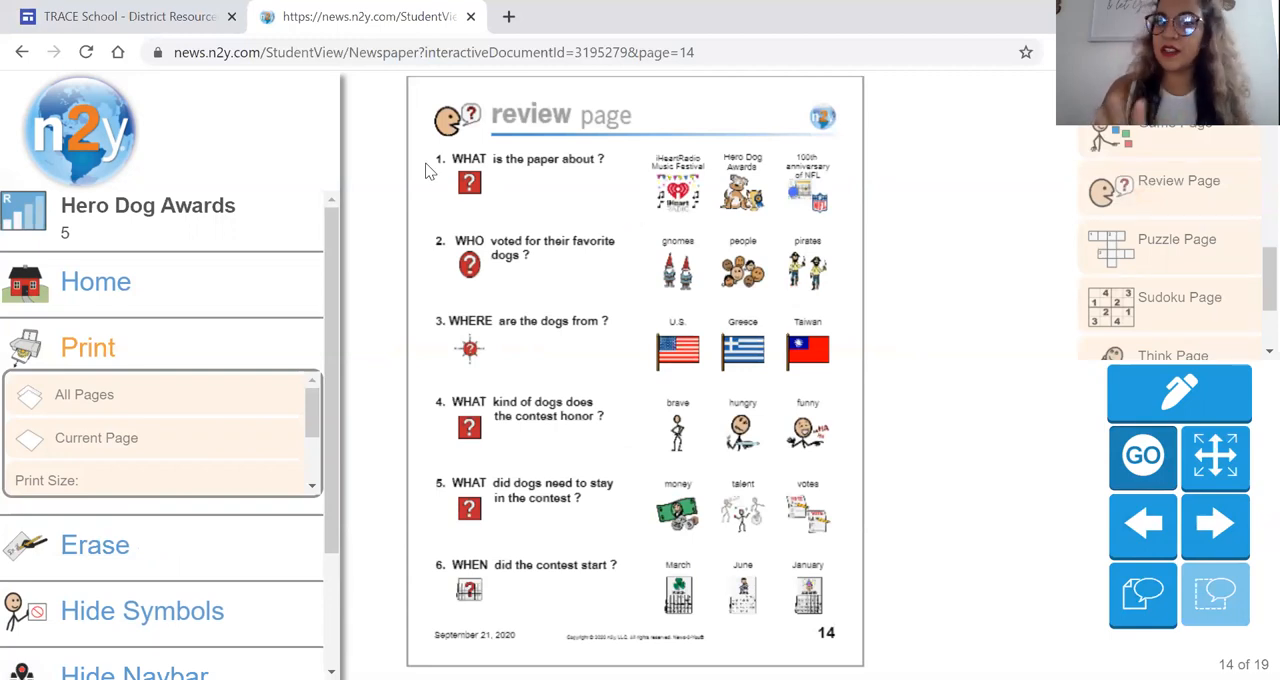